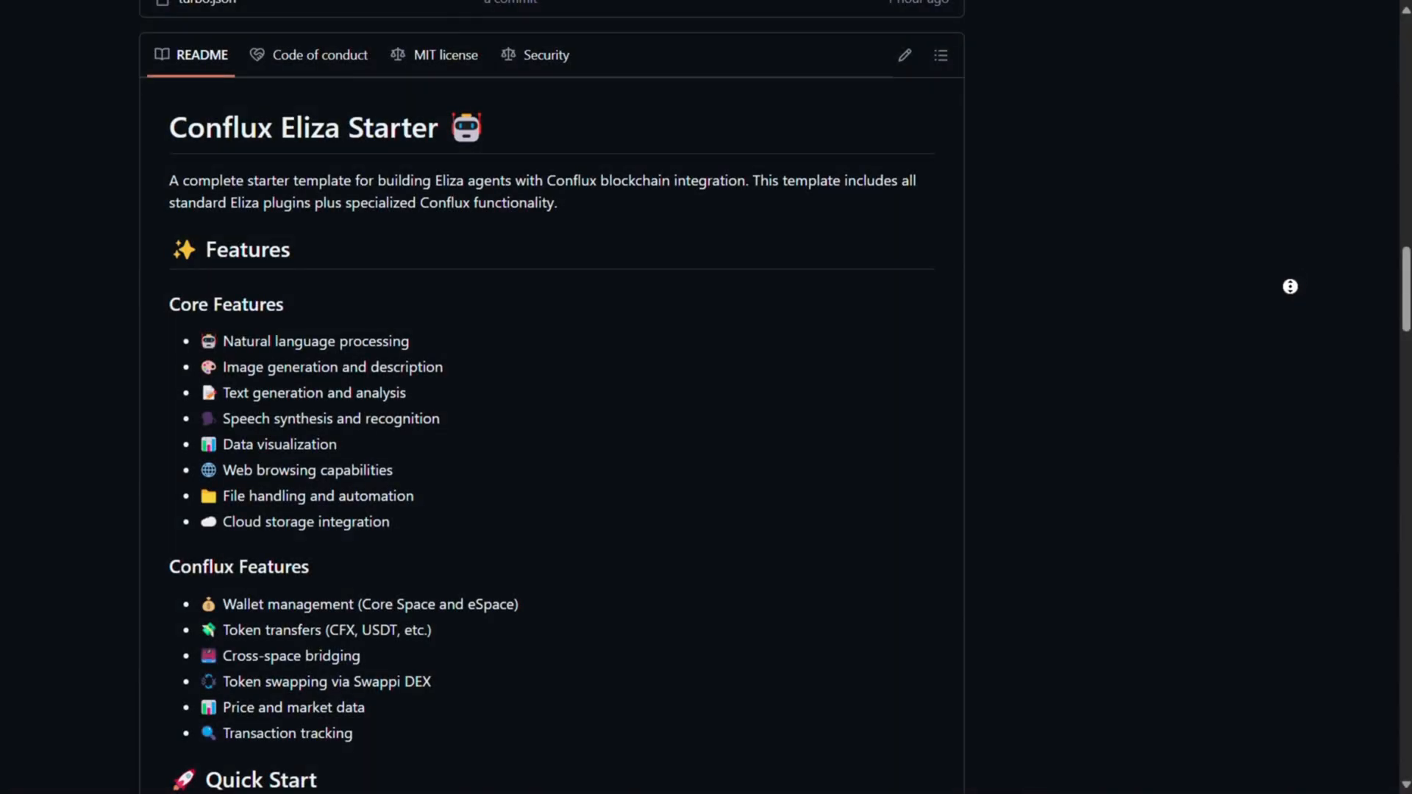
Step: Run pnpm build to compile all 52 package tasks, then open the .env file
{"action": "scroll", "scroll_direction": "down", "scroll_amount": 3}
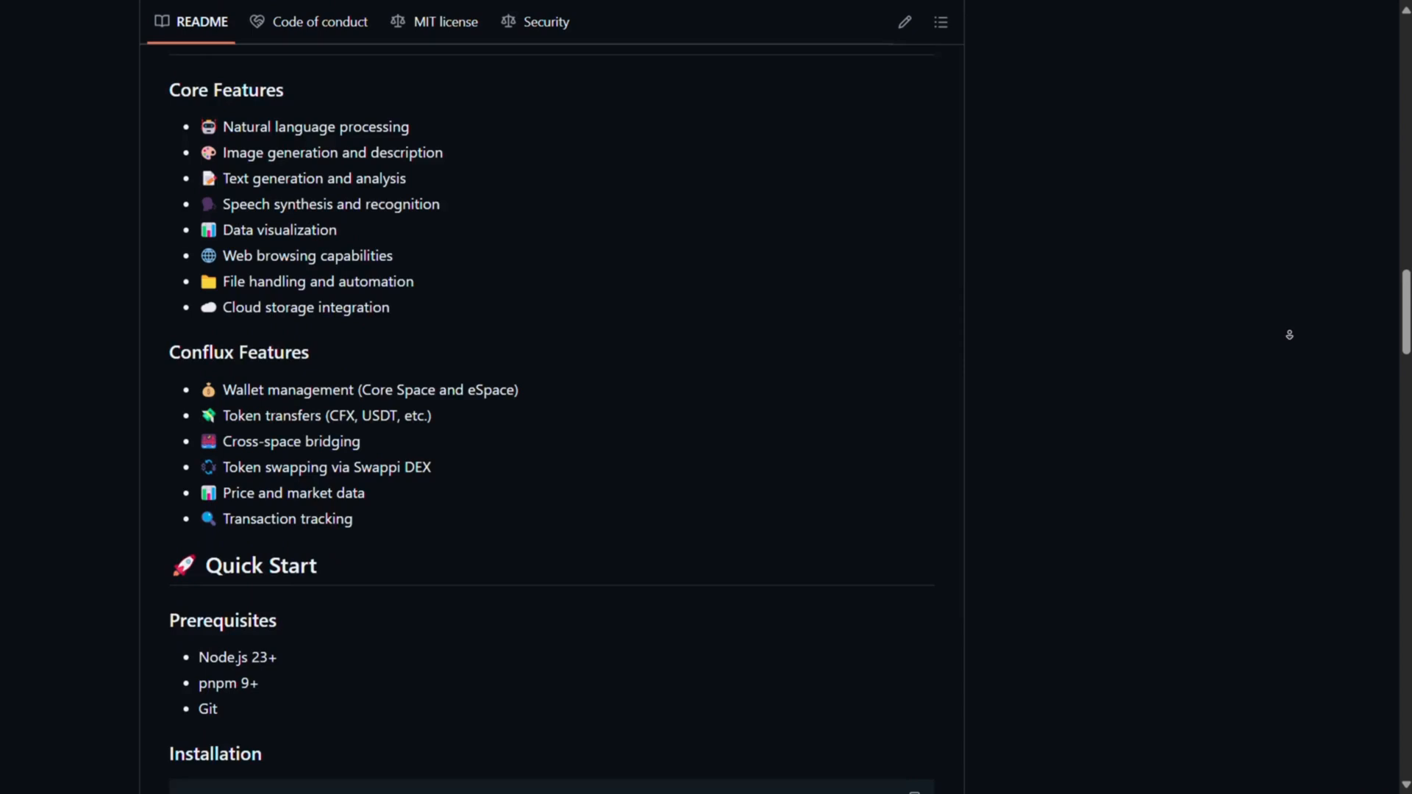
{"action": "scroll", "scroll_direction": "down", "scroll_amount": 3}
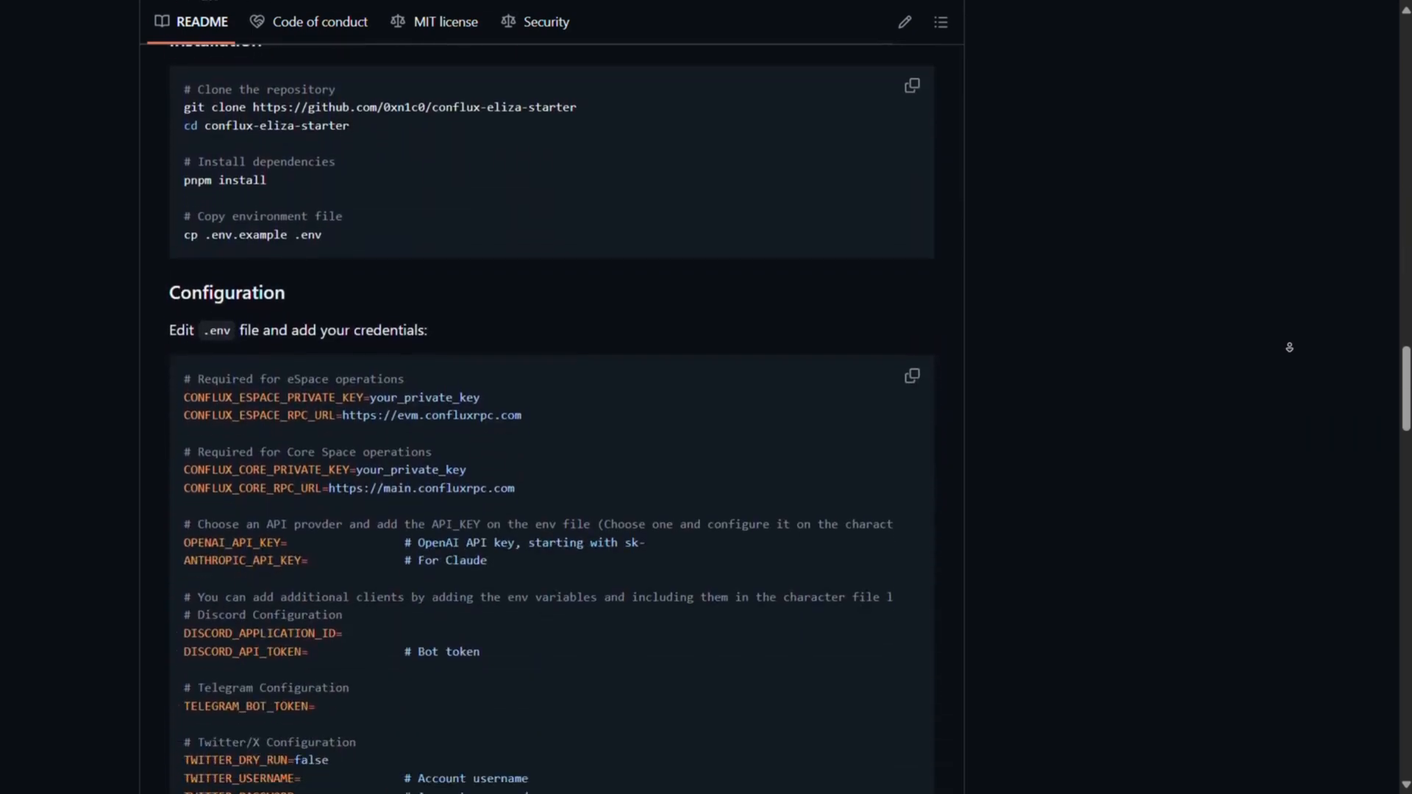
{"action": "scroll", "scroll_direction": "down", "scroll_amount": 3}
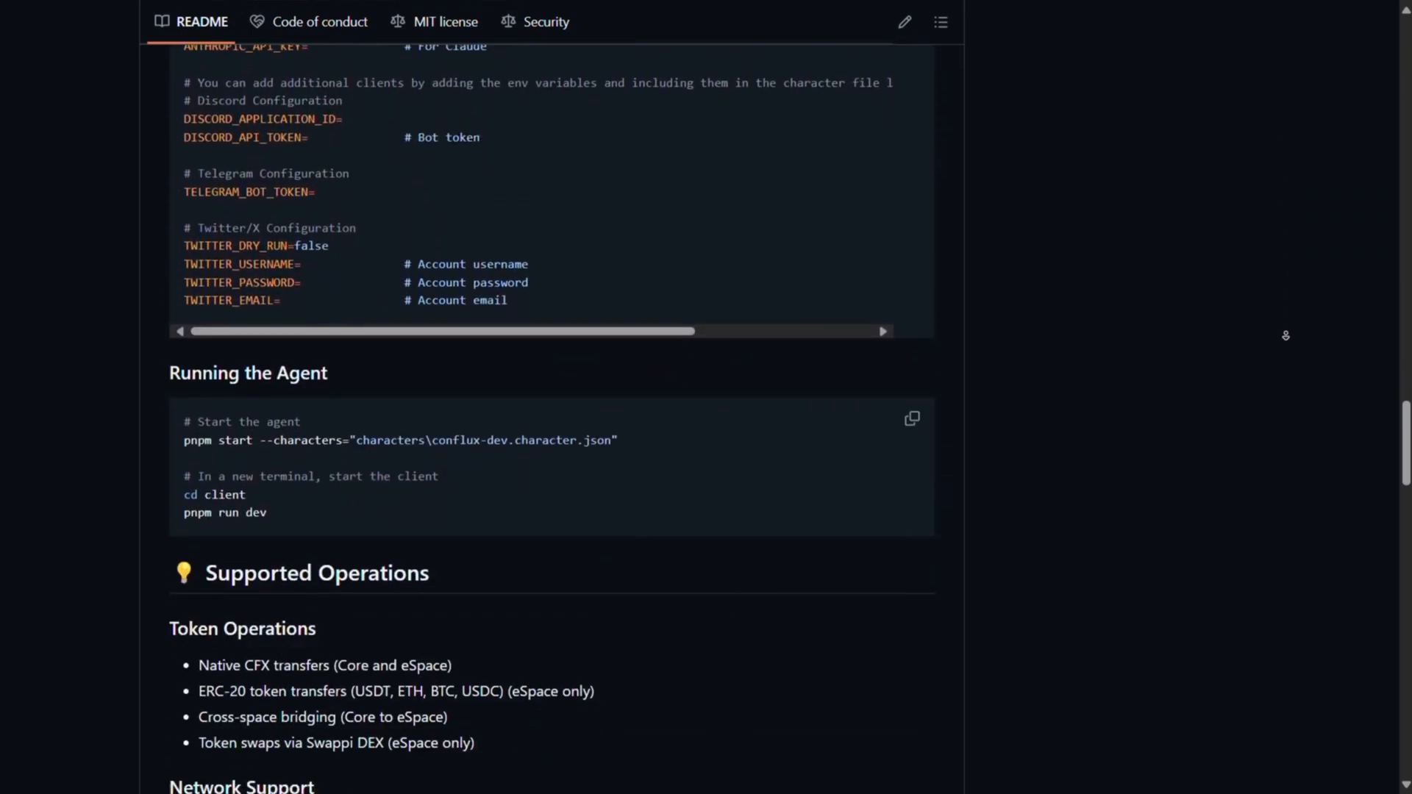
{"action": "scroll", "scroll_direction": "down", "scroll_amount": 3}
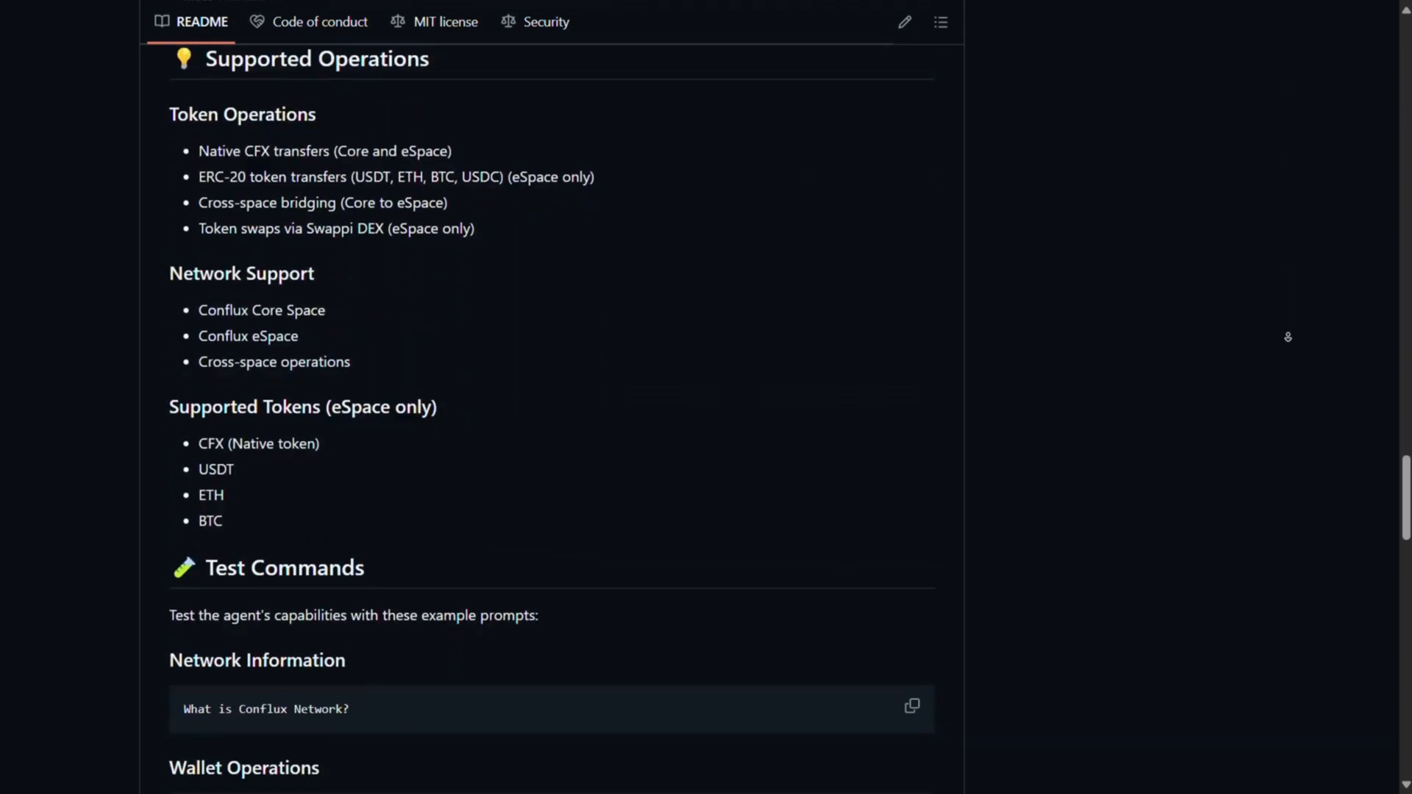
{"action": "scroll", "scroll_direction": "down", "scroll_amount": 3}
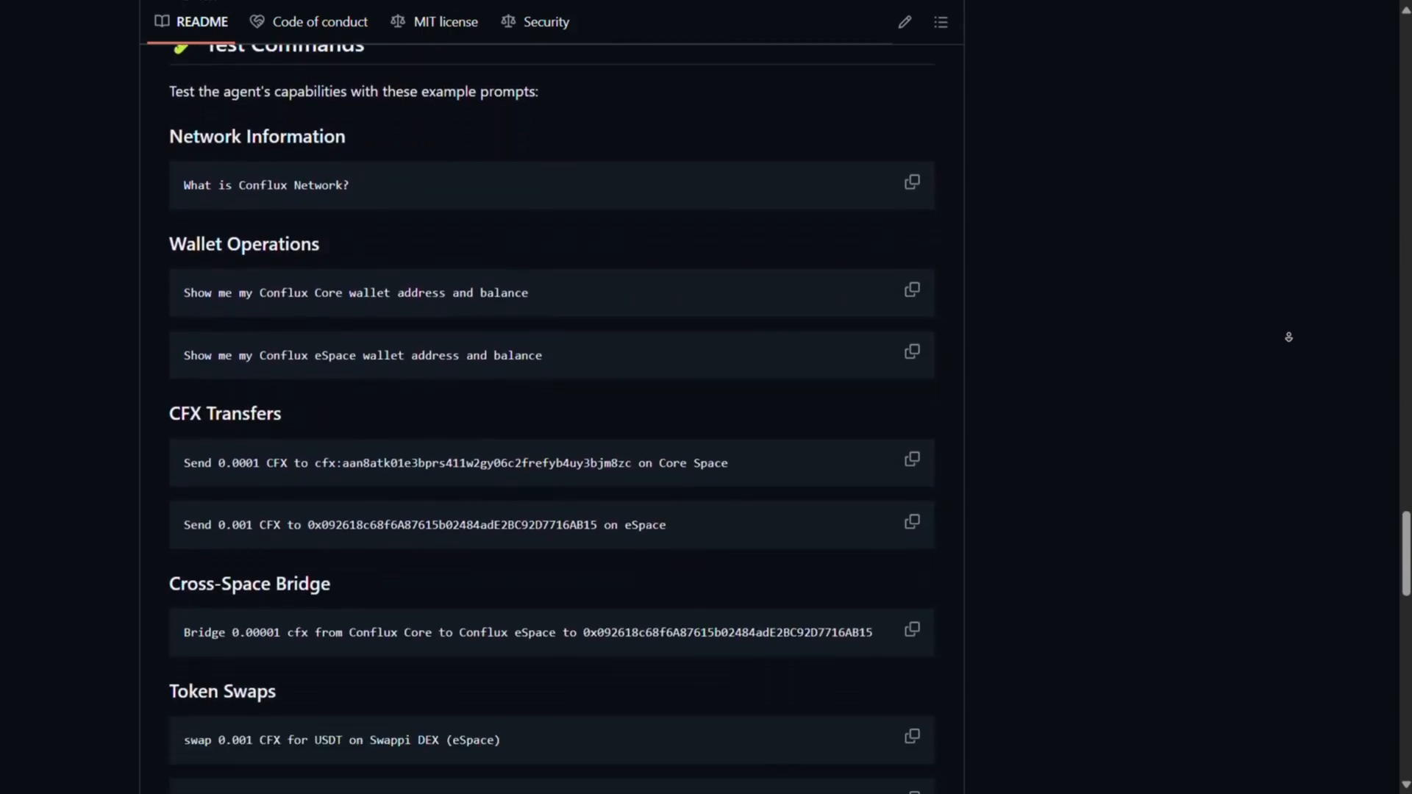
{"action": "scroll", "scroll_direction": "down", "scroll_amount": 3}
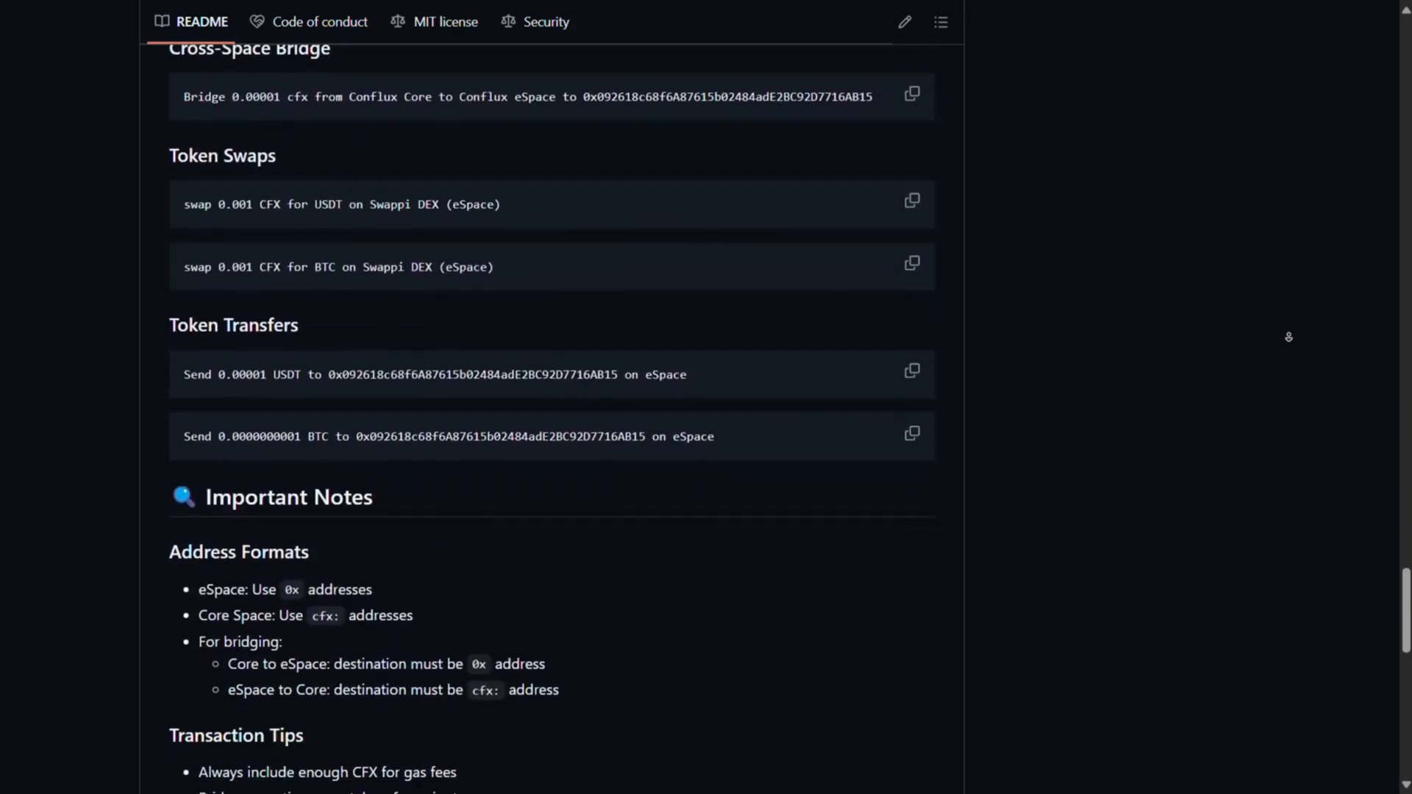
{"action": "scroll", "scroll_direction": "down", "scroll_amount": 3}
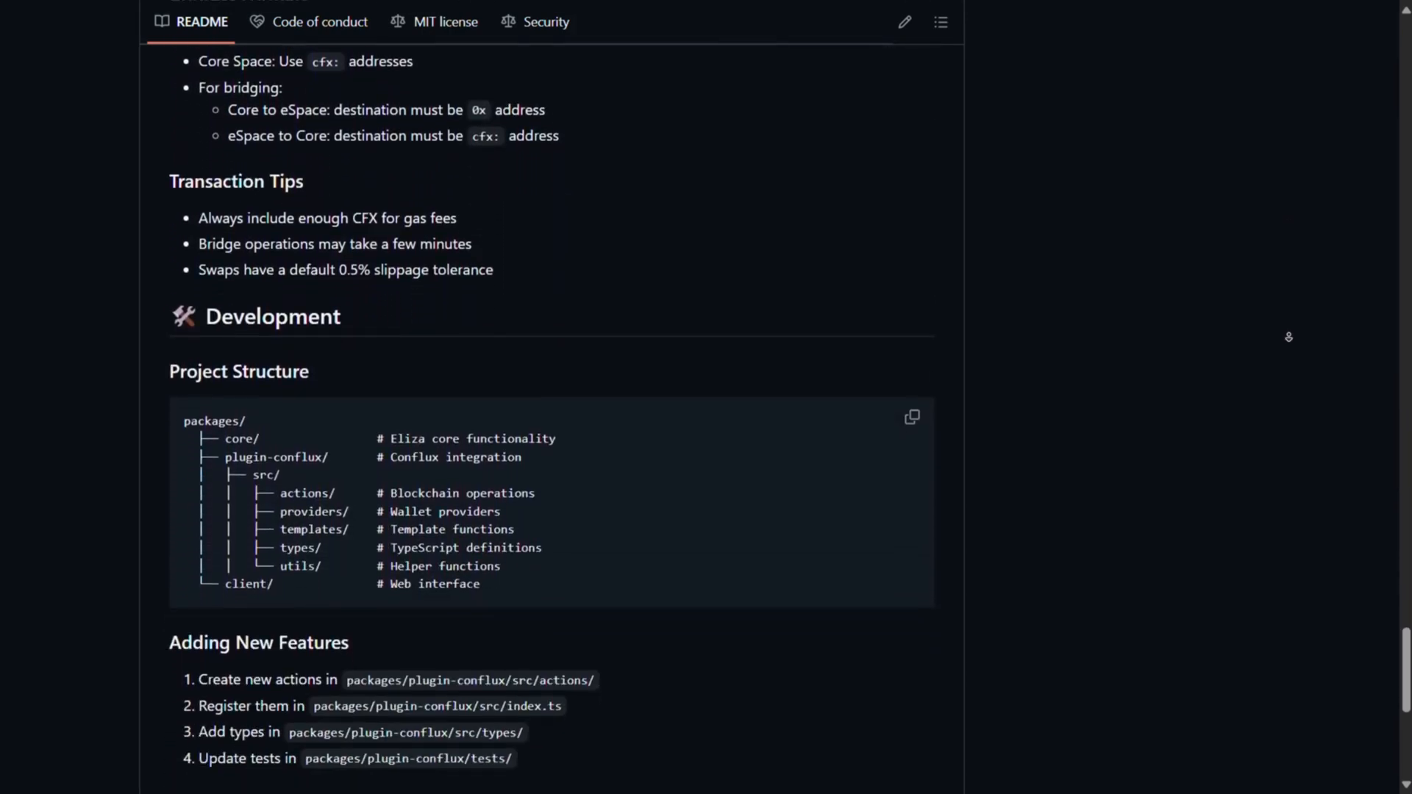
{"action": "scroll", "scroll_direction": "down", "scroll_amount": 3}
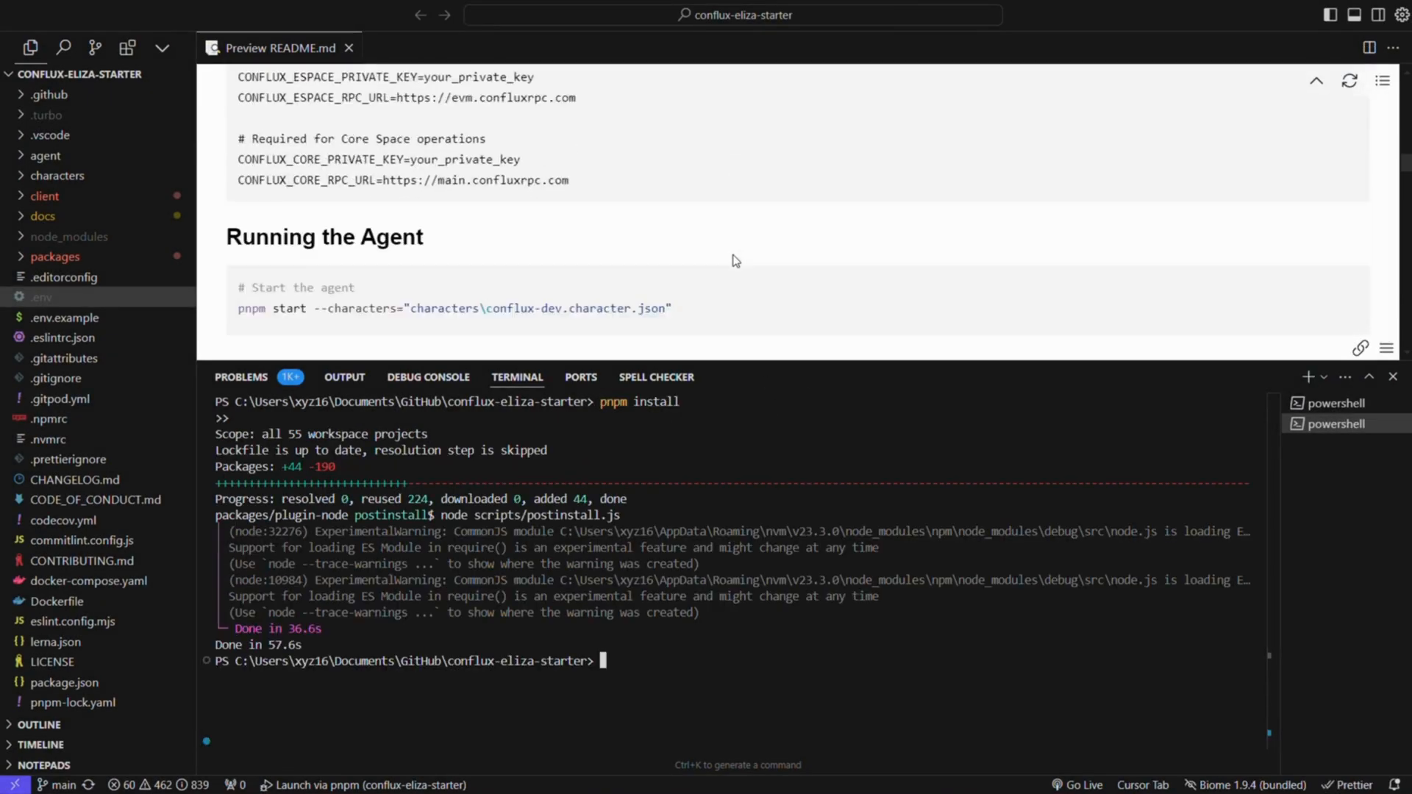
{"action": "type", "text": "pnpm build"}
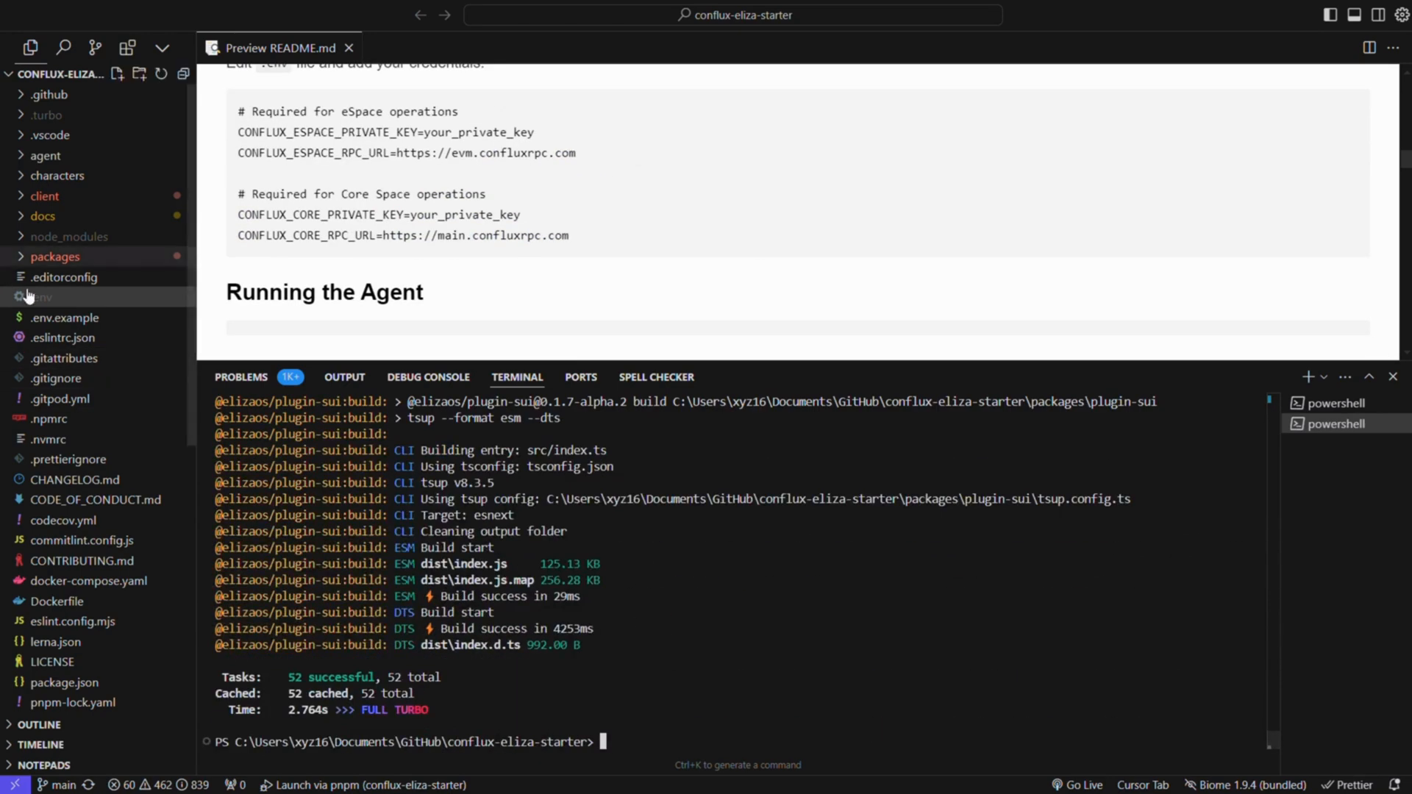
{"action": "left_click", "coordinate": [40, 297]}
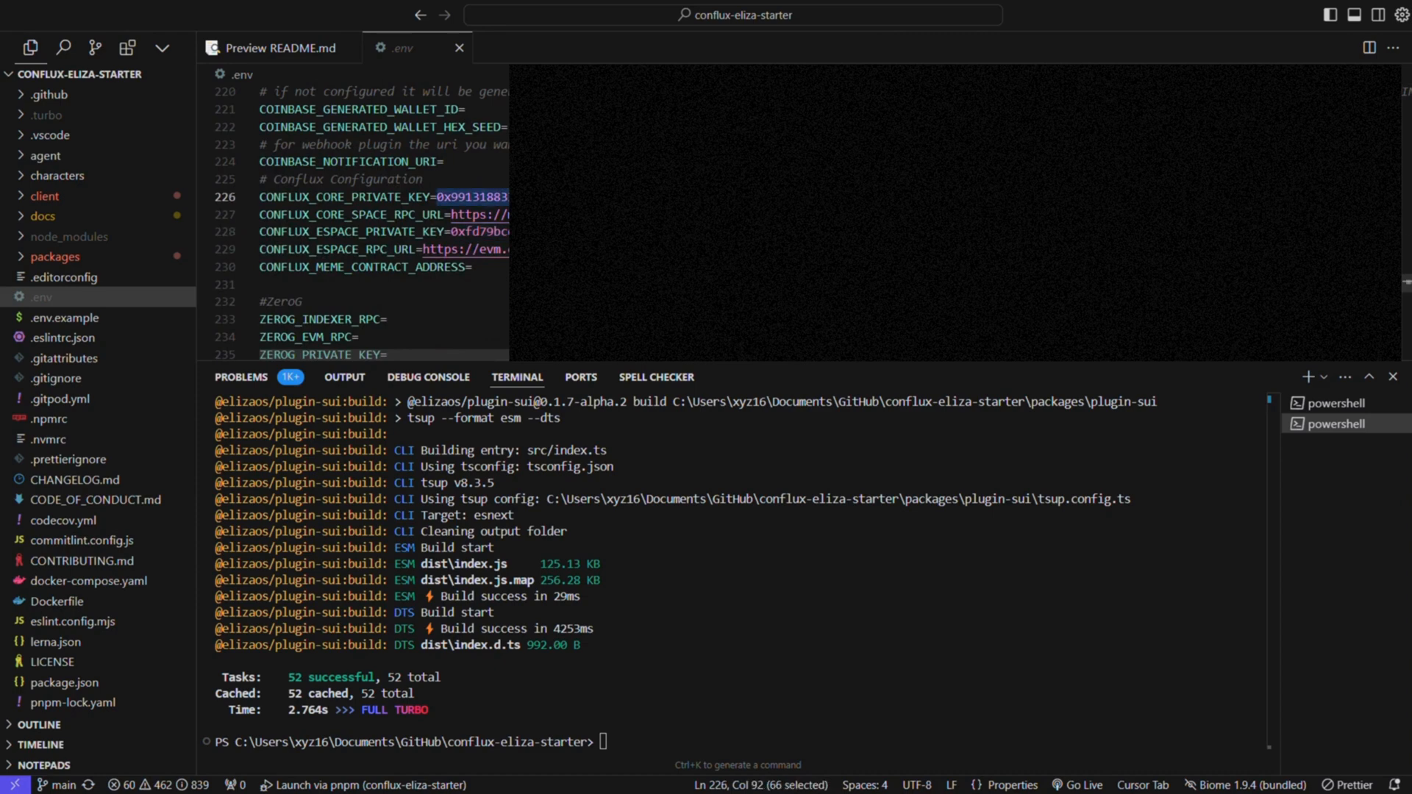
Step: Fill in the CONFLUX_CORE_PRIVATE_KEY and CONFLUX_ESPACE_PRIVATE_KEY values in .env
{"action": "left_click", "coordinate": [450, 231]}
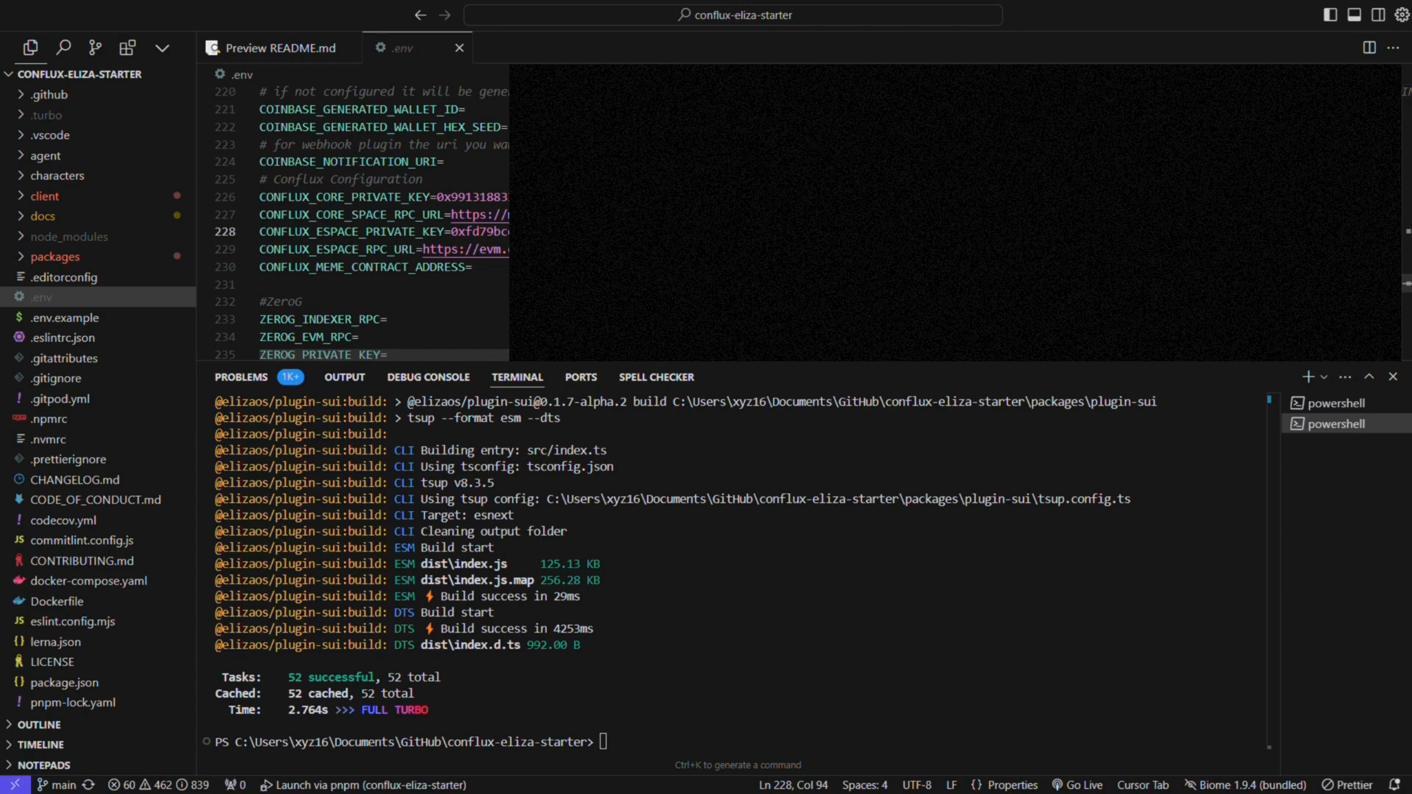
{"action": "left_click", "coordinate": [797, 689]}
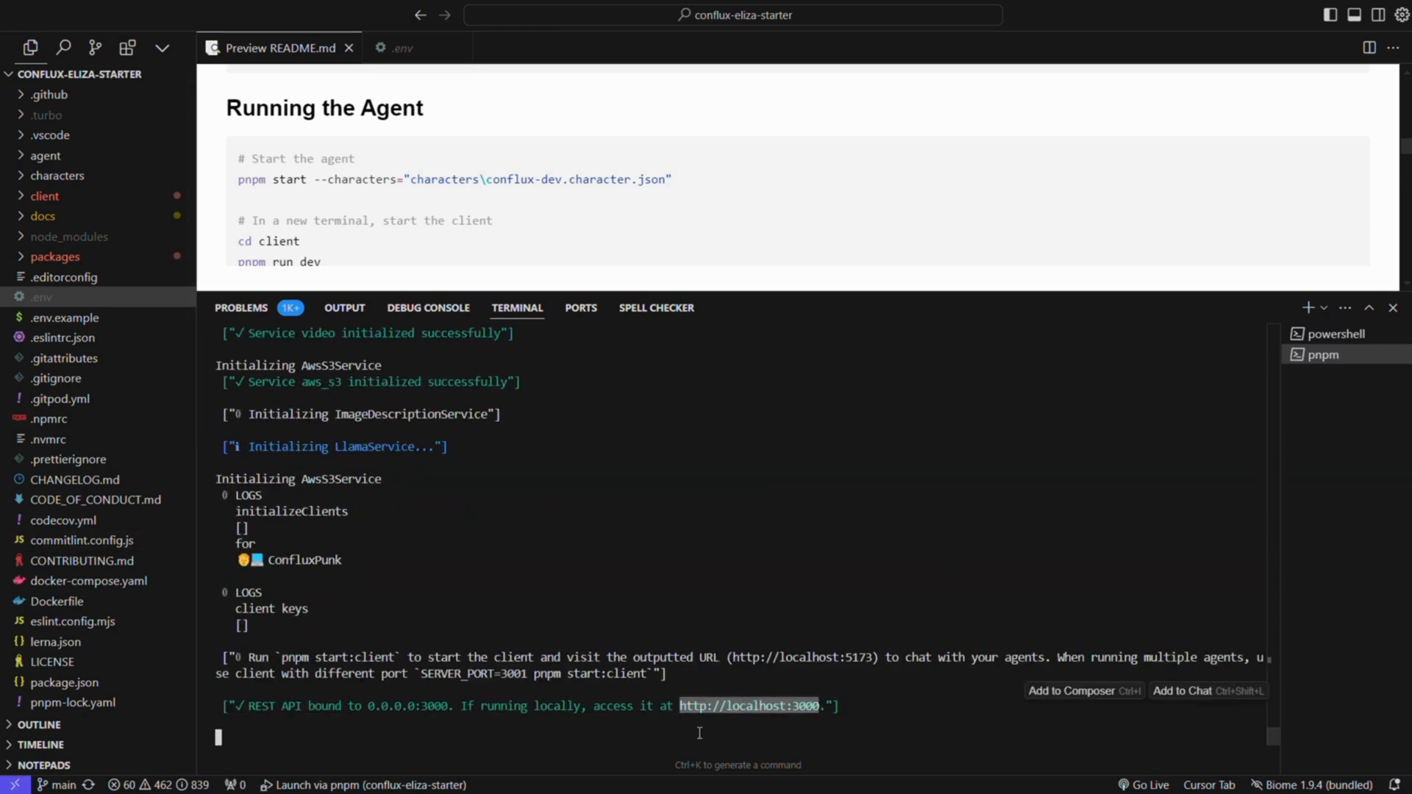
{"action": "left_click", "coordinate": [1331, 334]}
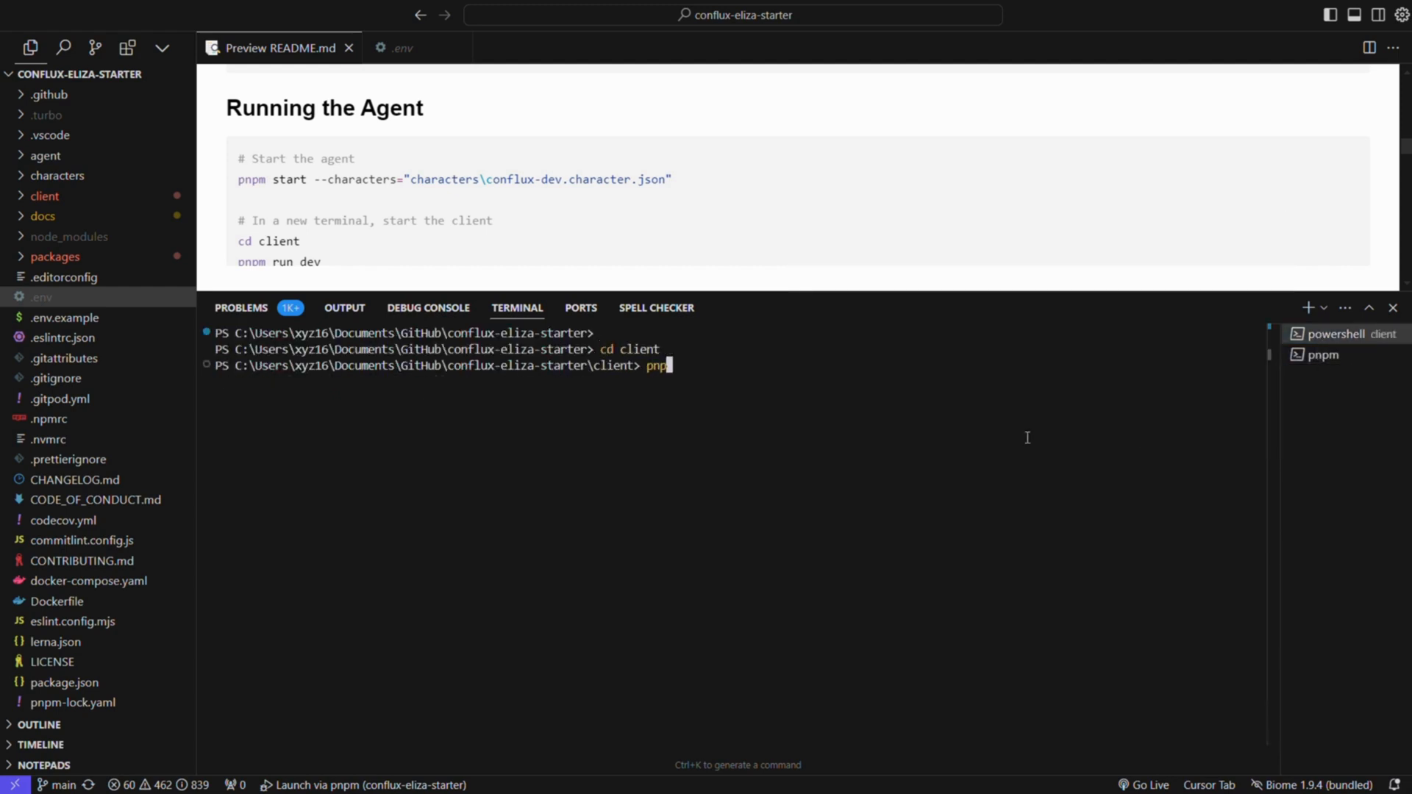
{"action": "type", "text": "m run dev"}
{"action": "key", "text": "Return"}
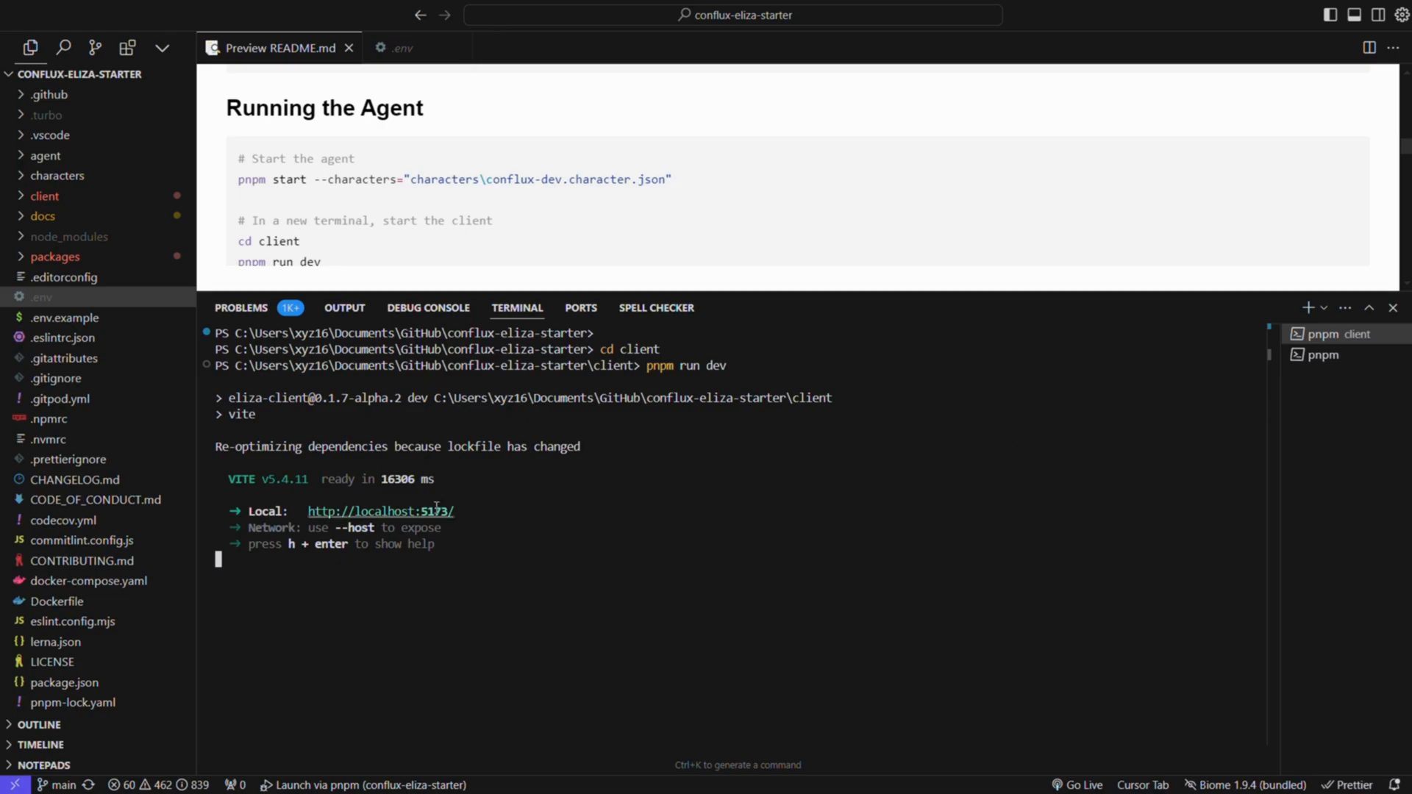
{"action": "left_click", "coordinate": [378, 510]}
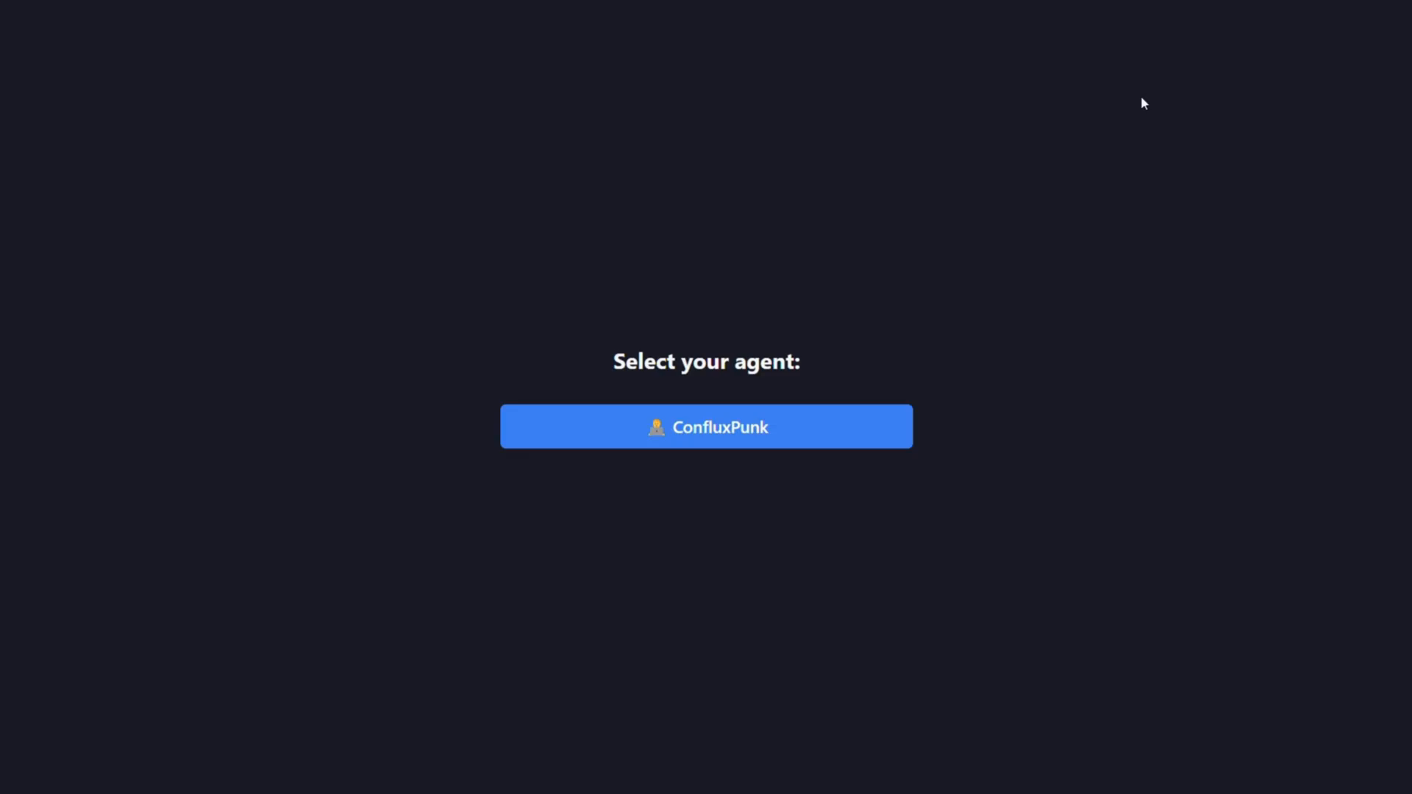
Step: Pick ConfluxPunk and ask for the Core and eSpace wallet addresses and CFX balances
{"action": "left_click", "coordinate": [706, 425]}
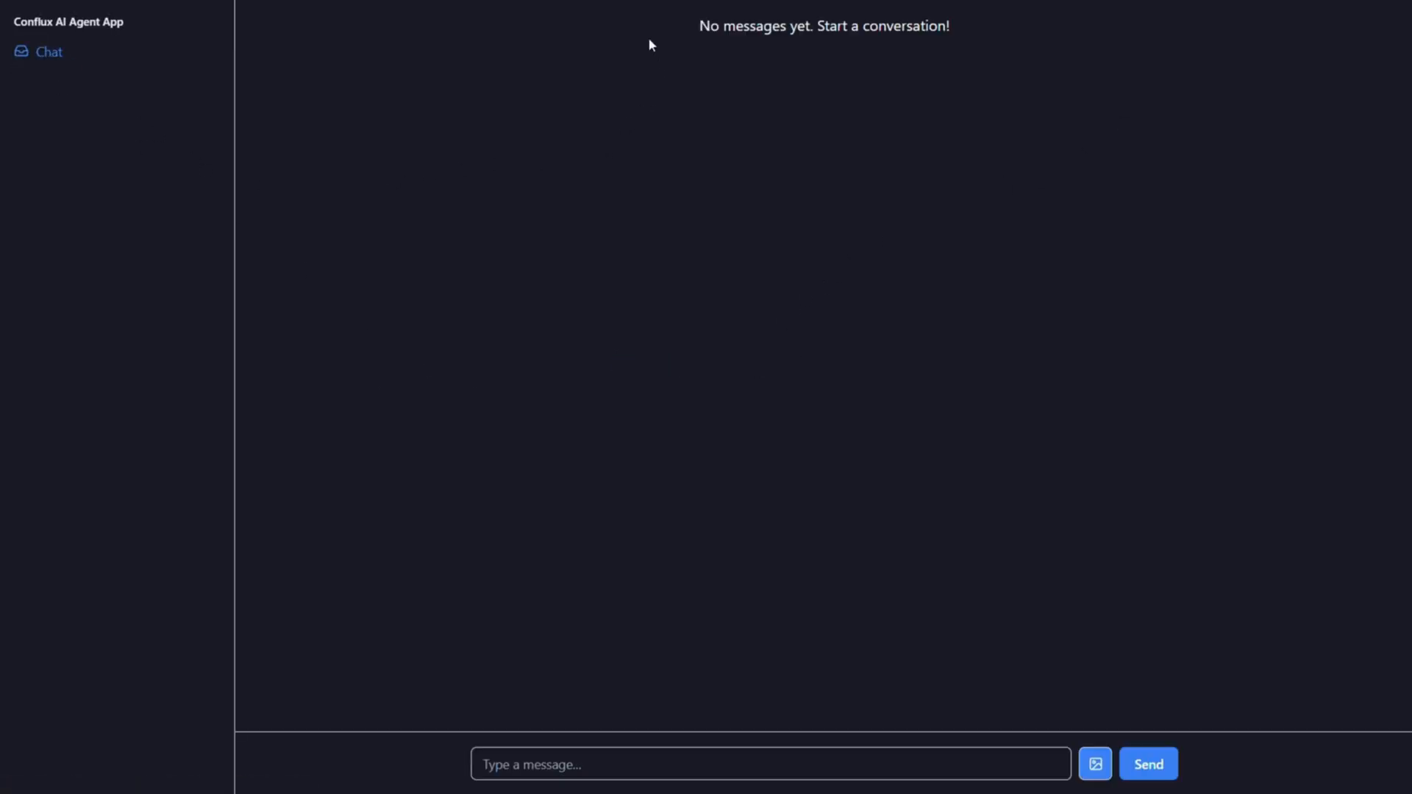
{"action": "left_click", "coordinate": [1148, 763]}
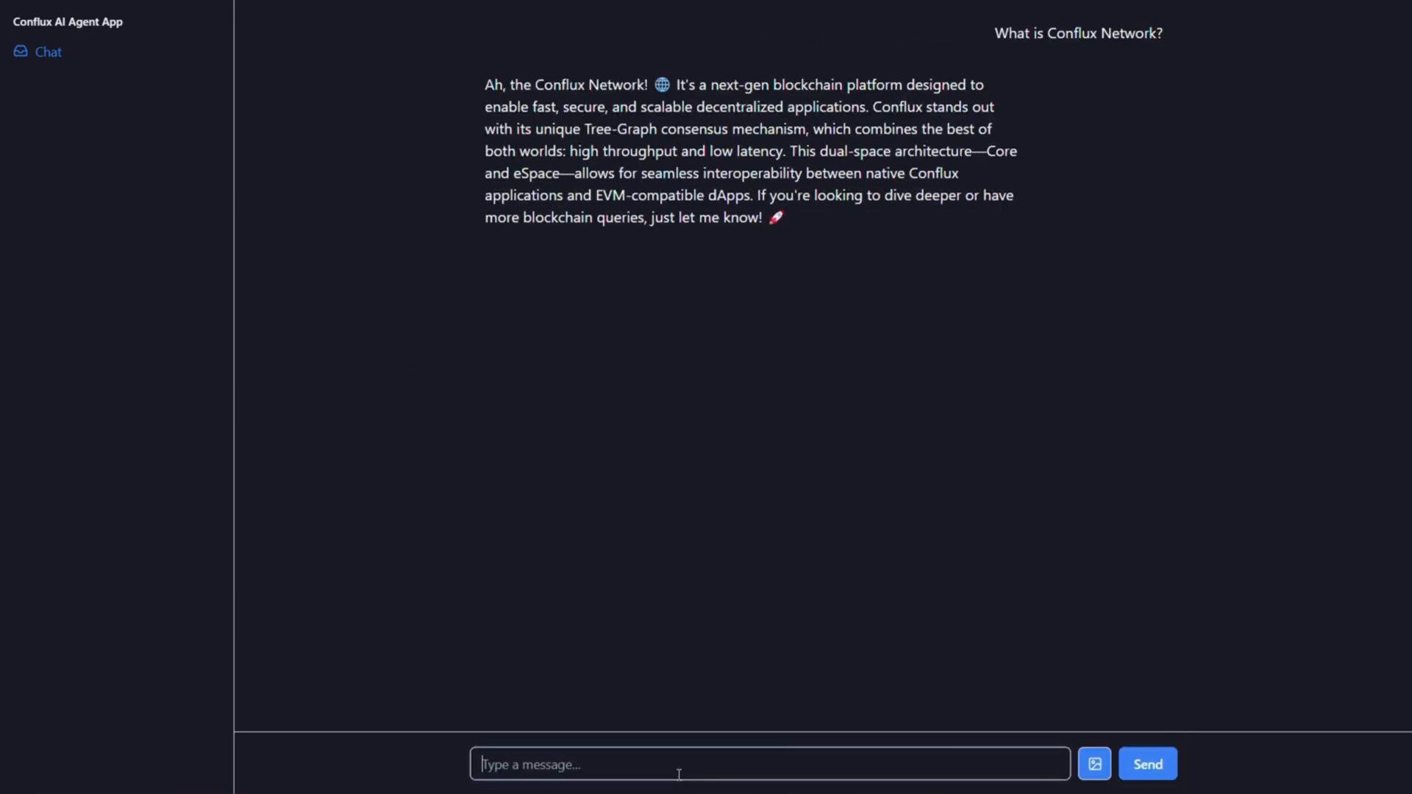
{"action": "left_click", "coordinate": [1148, 763]}
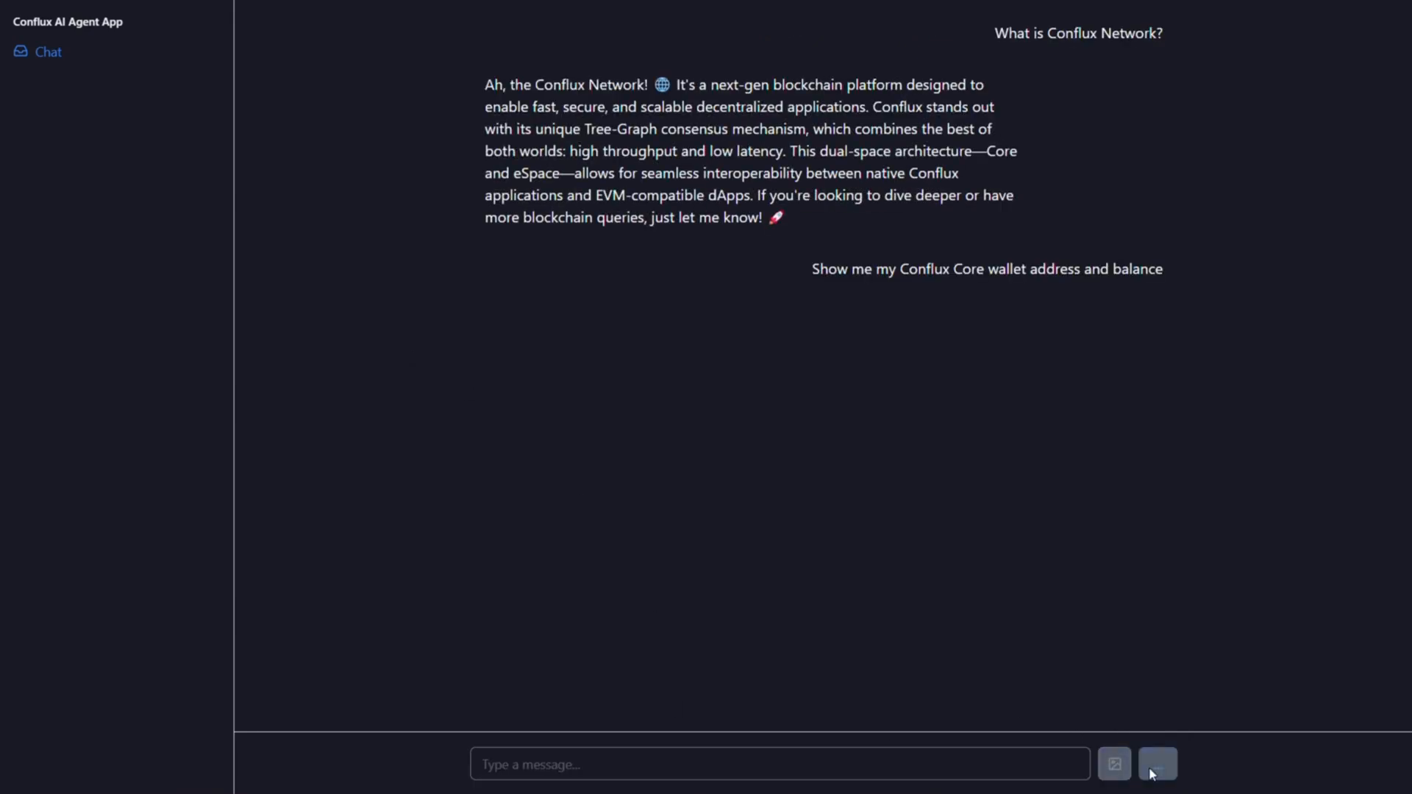
{"action": "left_click", "coordinate": [1156, 763]}
{"action": "type", "text": "Show me my Conflux eSpace wallet address and balance"}
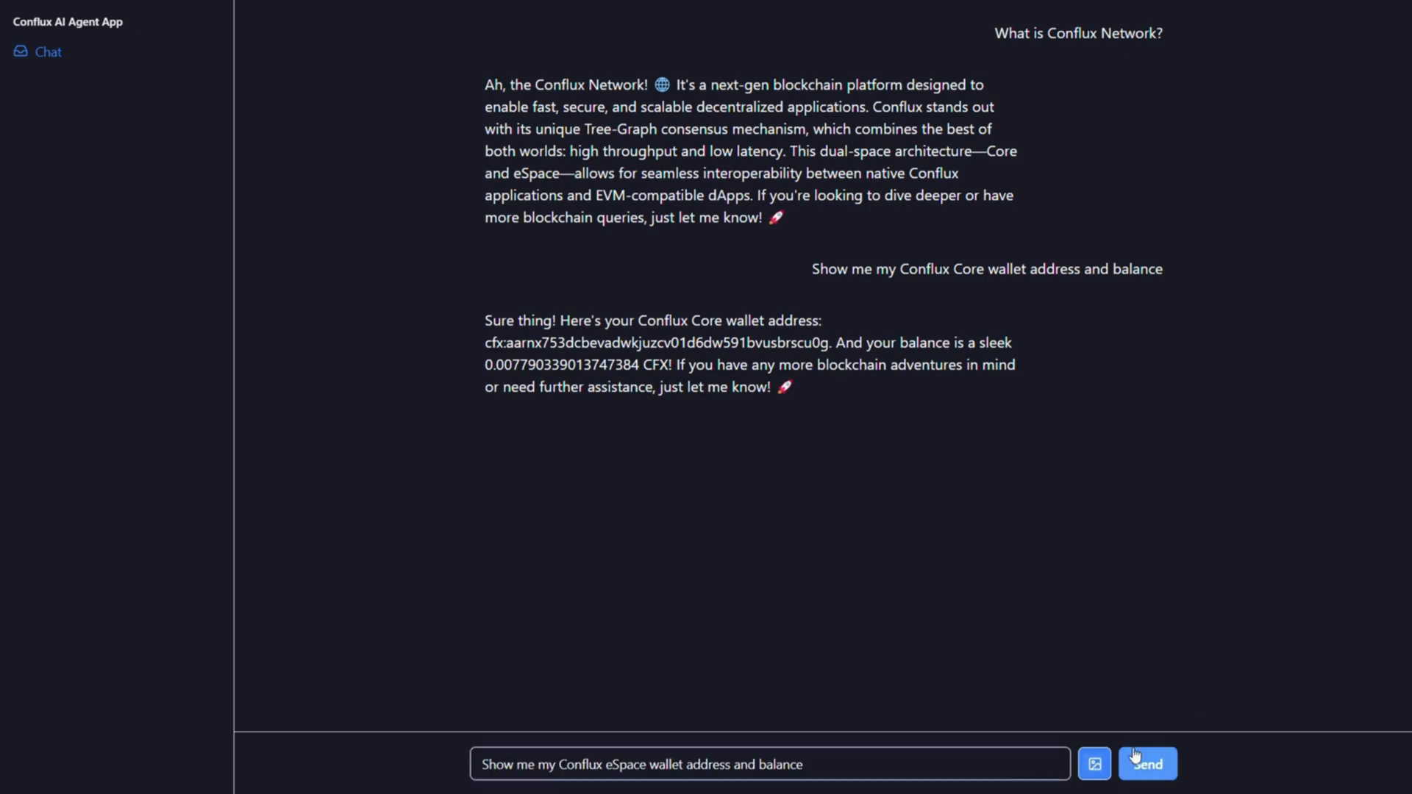
{"action": "left_click", "coordinate": [1147, 763]}
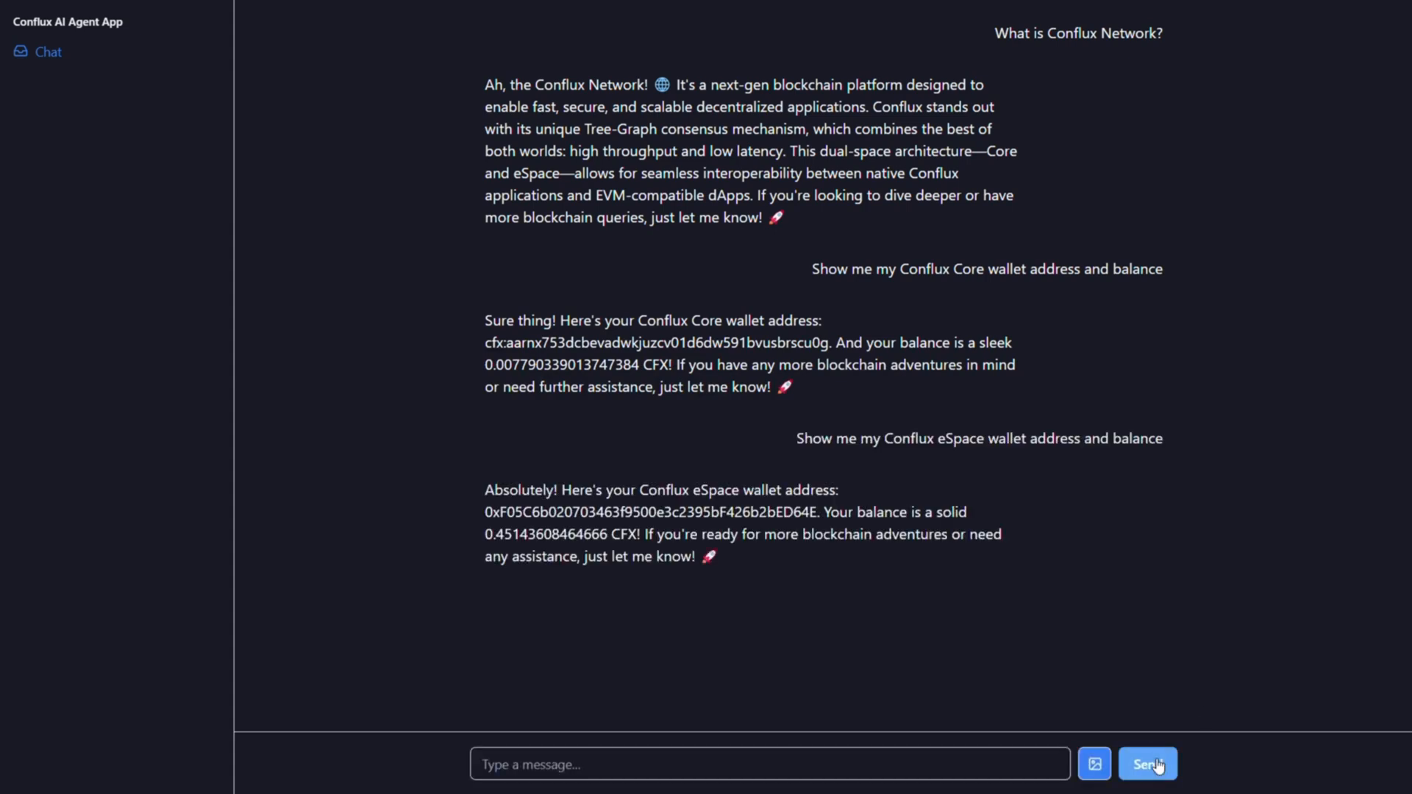
Step: Request sending 0.0001 CFX on Core Space, sending CFX on eSpace, and swapping CFX for BTC
{"action": "type", "text": "Send 0.0001 CFX to cfx:aan8atk01e3bprs411w2gy06c2frefyb4uy3bjm8zc on Core Space"}
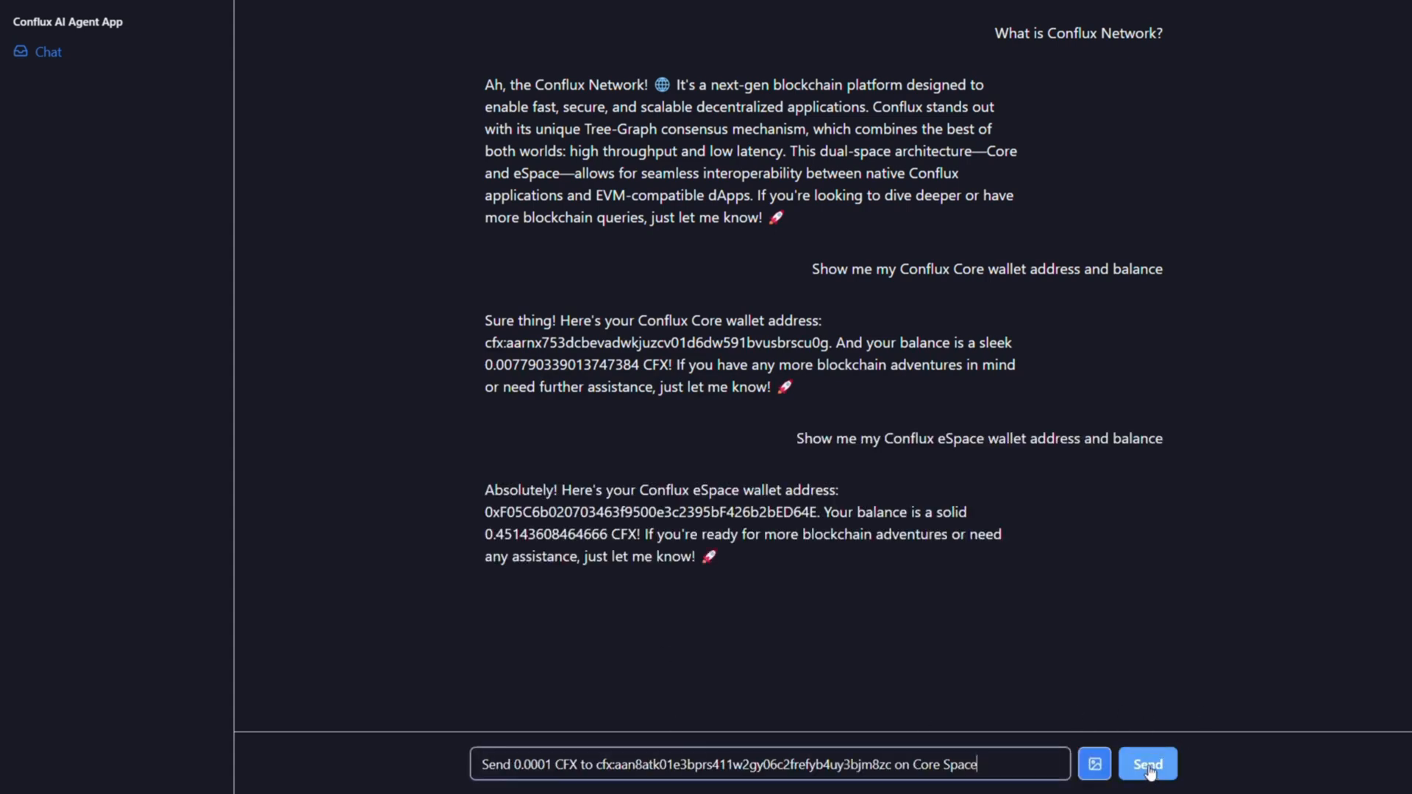
{"action": "left_click", "coordinate": [1147, 764]}
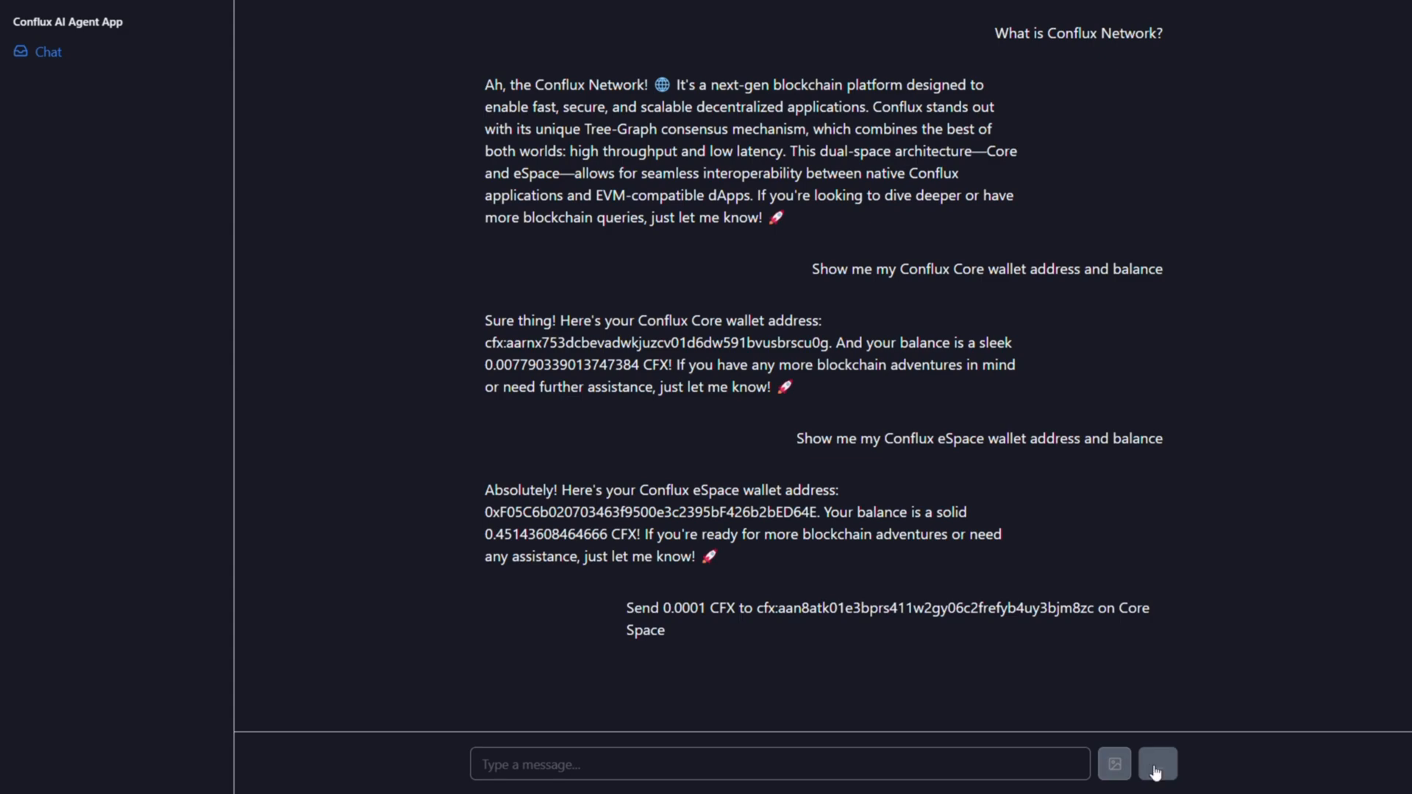
{"action": "left_click", "coordinate": [1157, 763]}
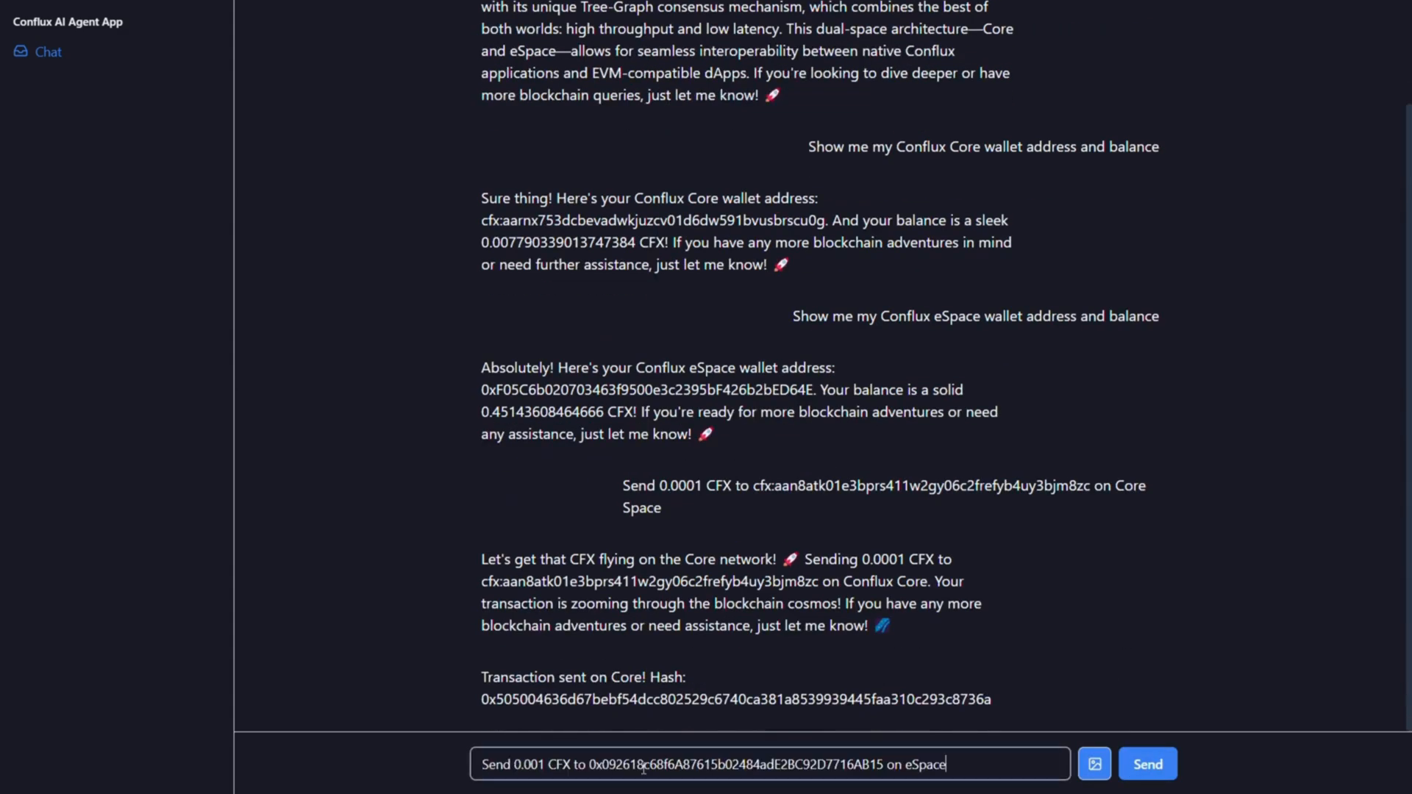
{"action": "left_click", "coordinate": [1147, 763]}
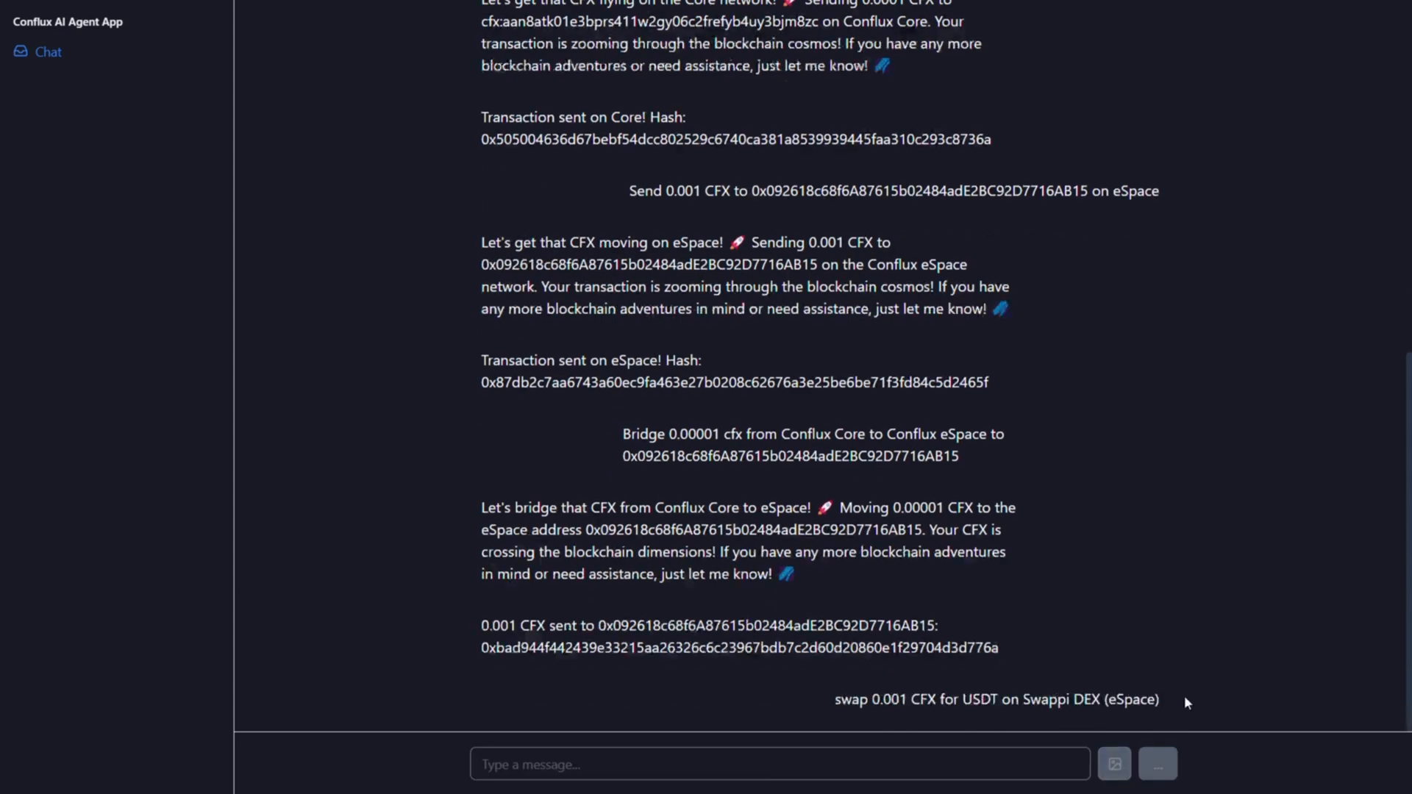
{"action": "mouse_move", "coordinate": [1169, 658]}
{"action": "type", "text": "swap 0.001 CFX for BTC on Swappi DEX (eSpace)"}
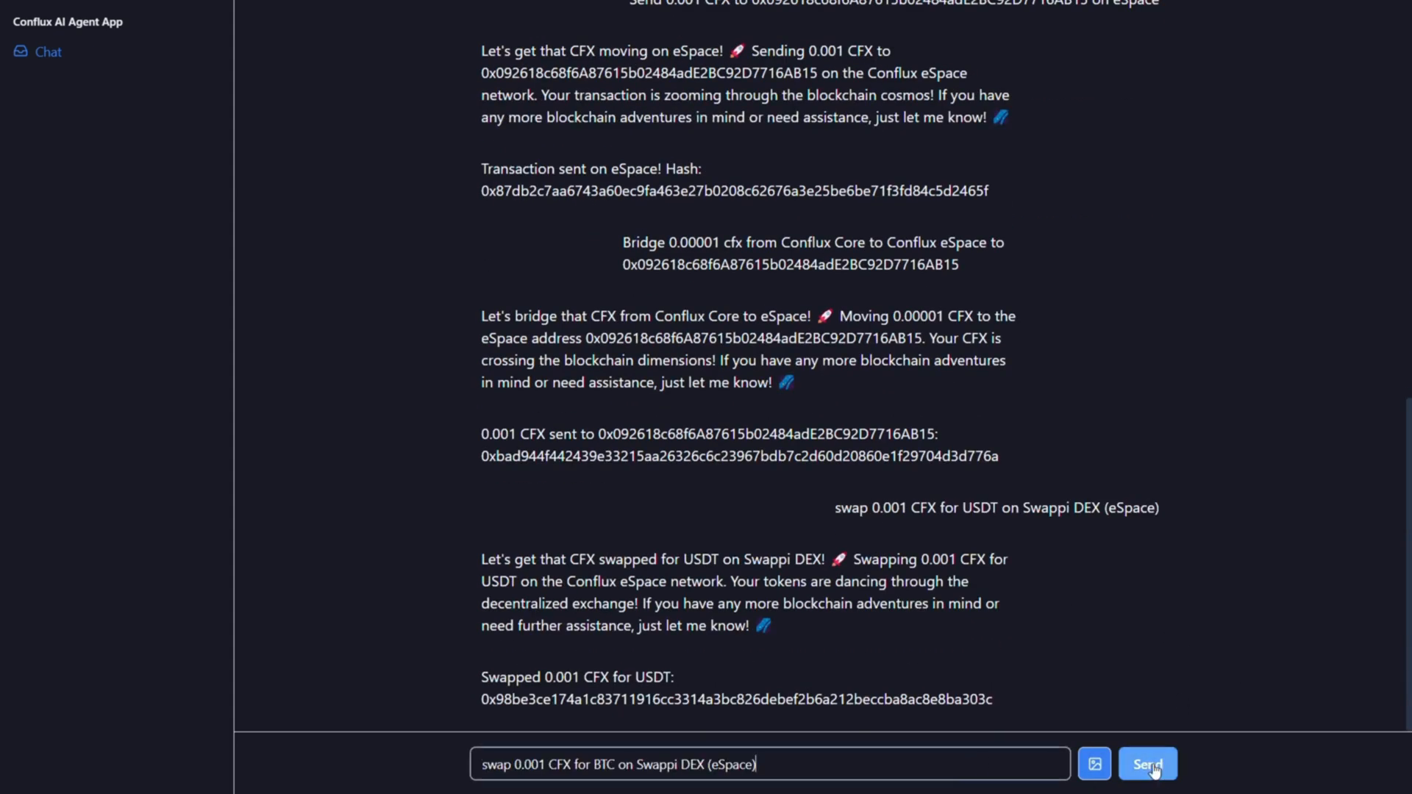
{"action": "left_click", "coordinate": [1147, 763]}
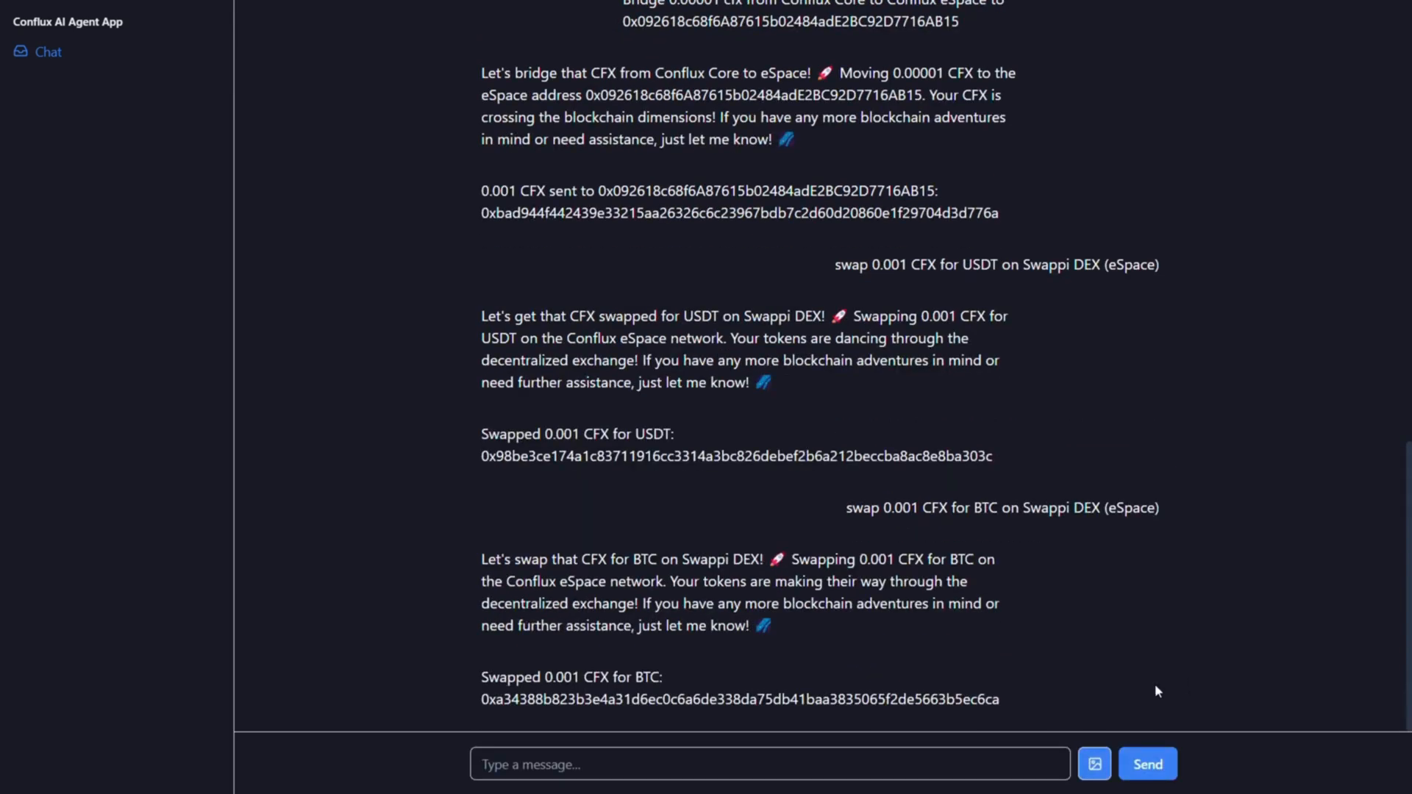
{"action": "scroll", "scroll_direction": "down", "scroll_amount": 3}
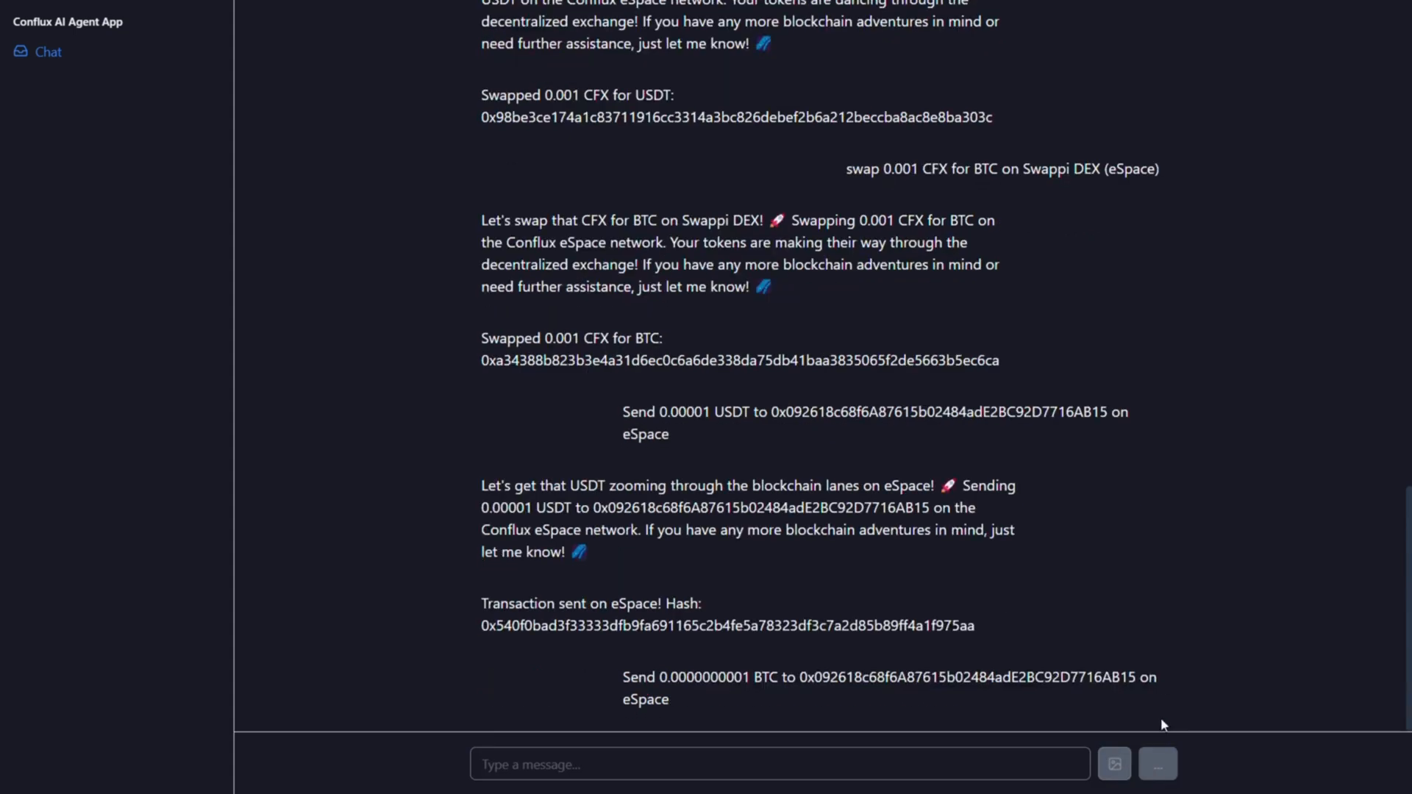
{"action": "mouse_move", "coordinate": [1191, 710]}
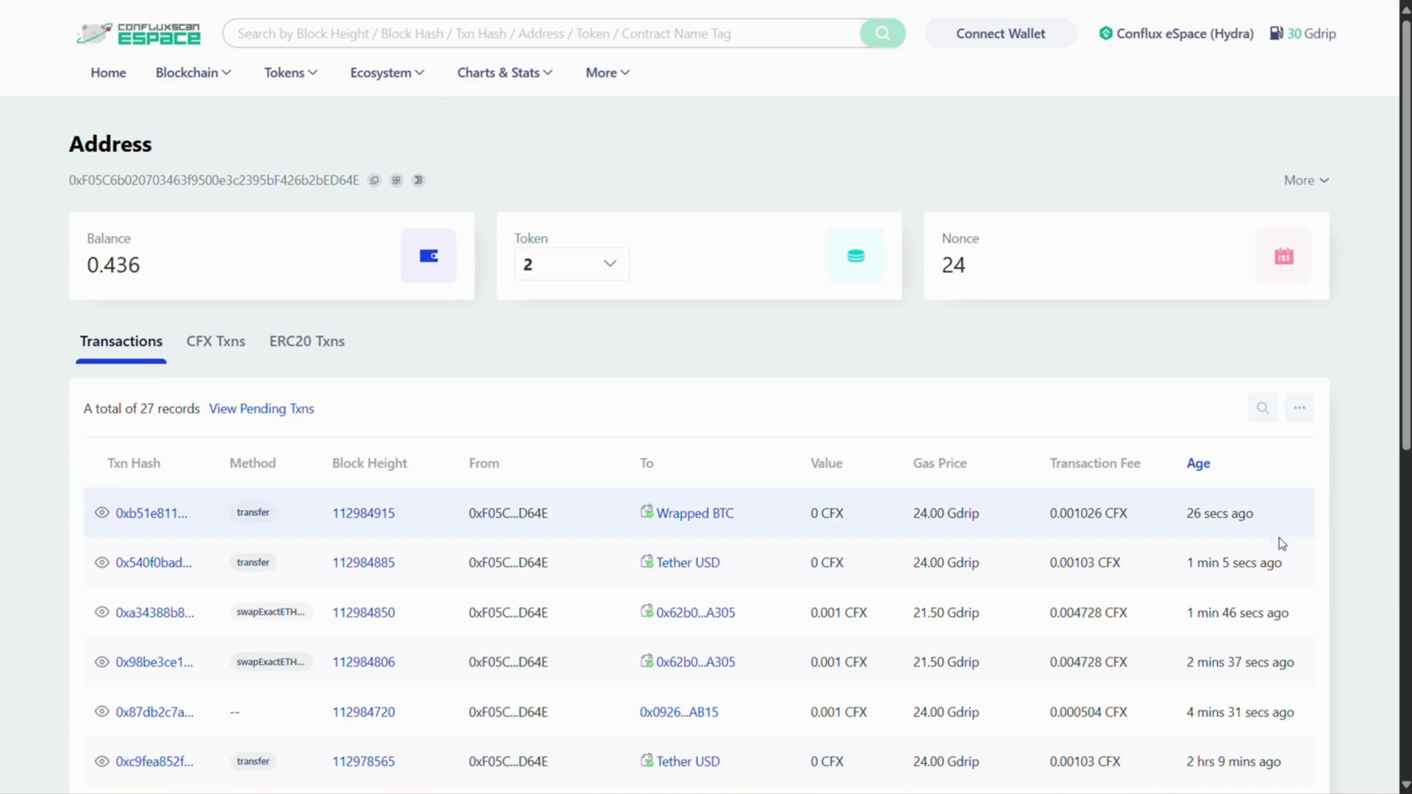
{"action": "mouse_move", "coordinate": [1309, 617]}
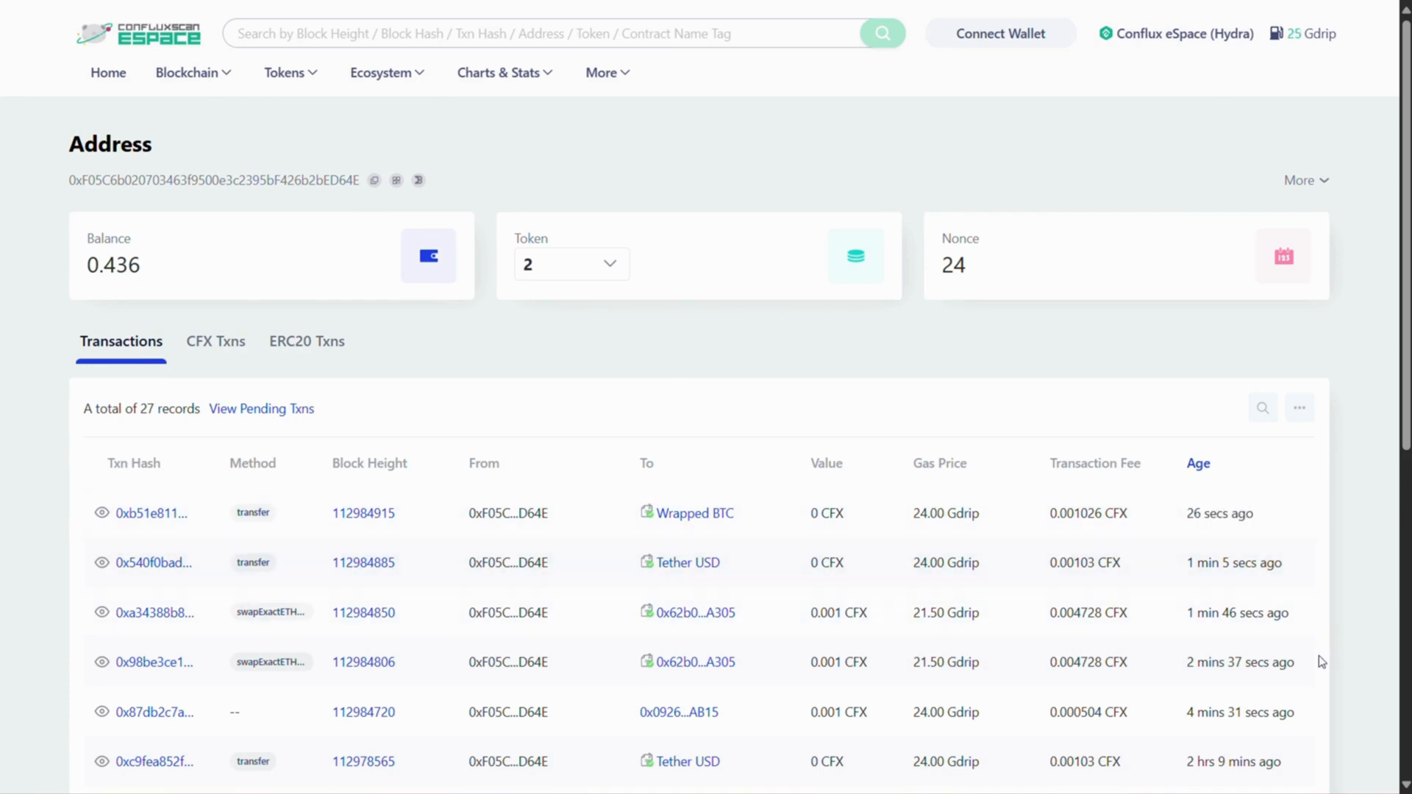
{"action": "mouse_move", "coordinate": [1339, 662]}
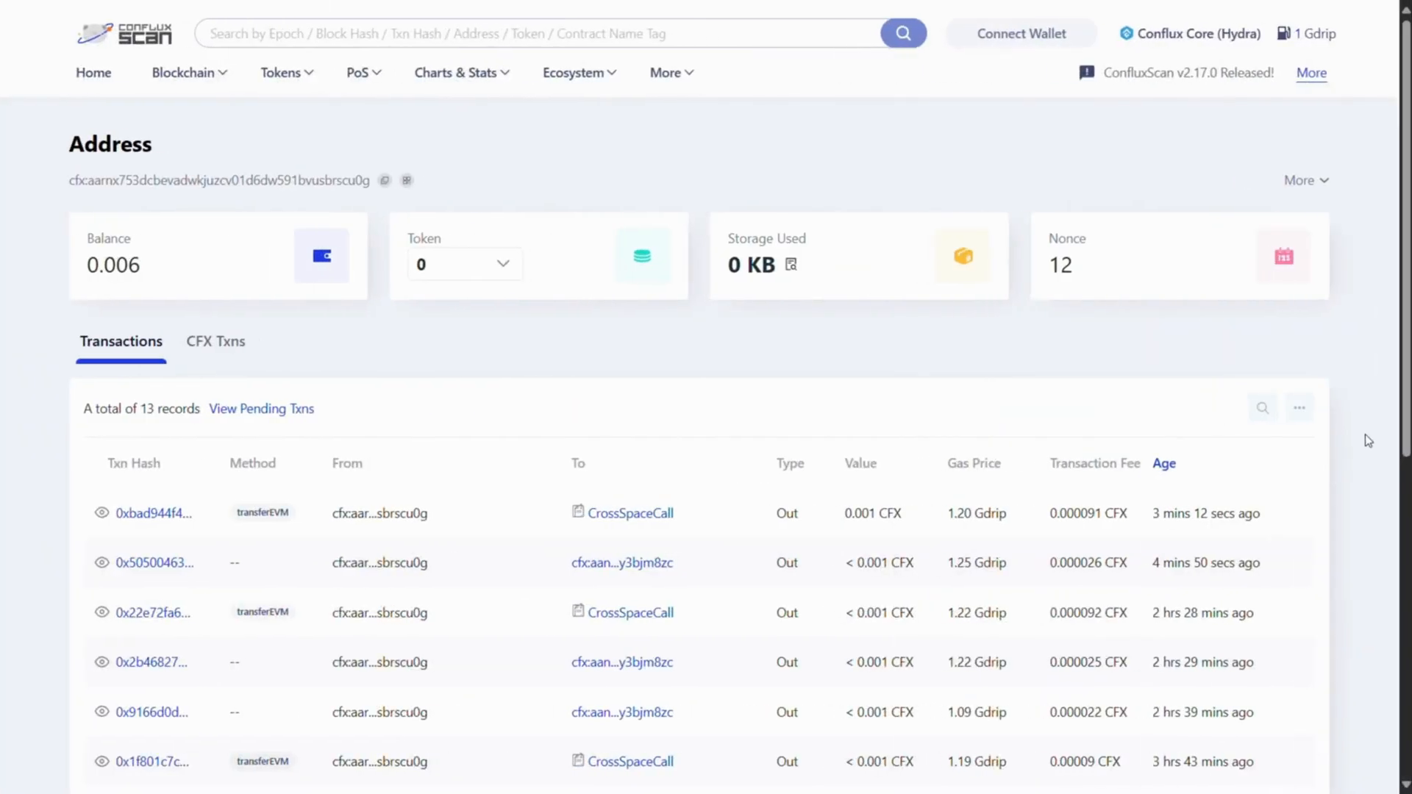
{"action": "mouse_move", "coordinate": [1295, 518]}
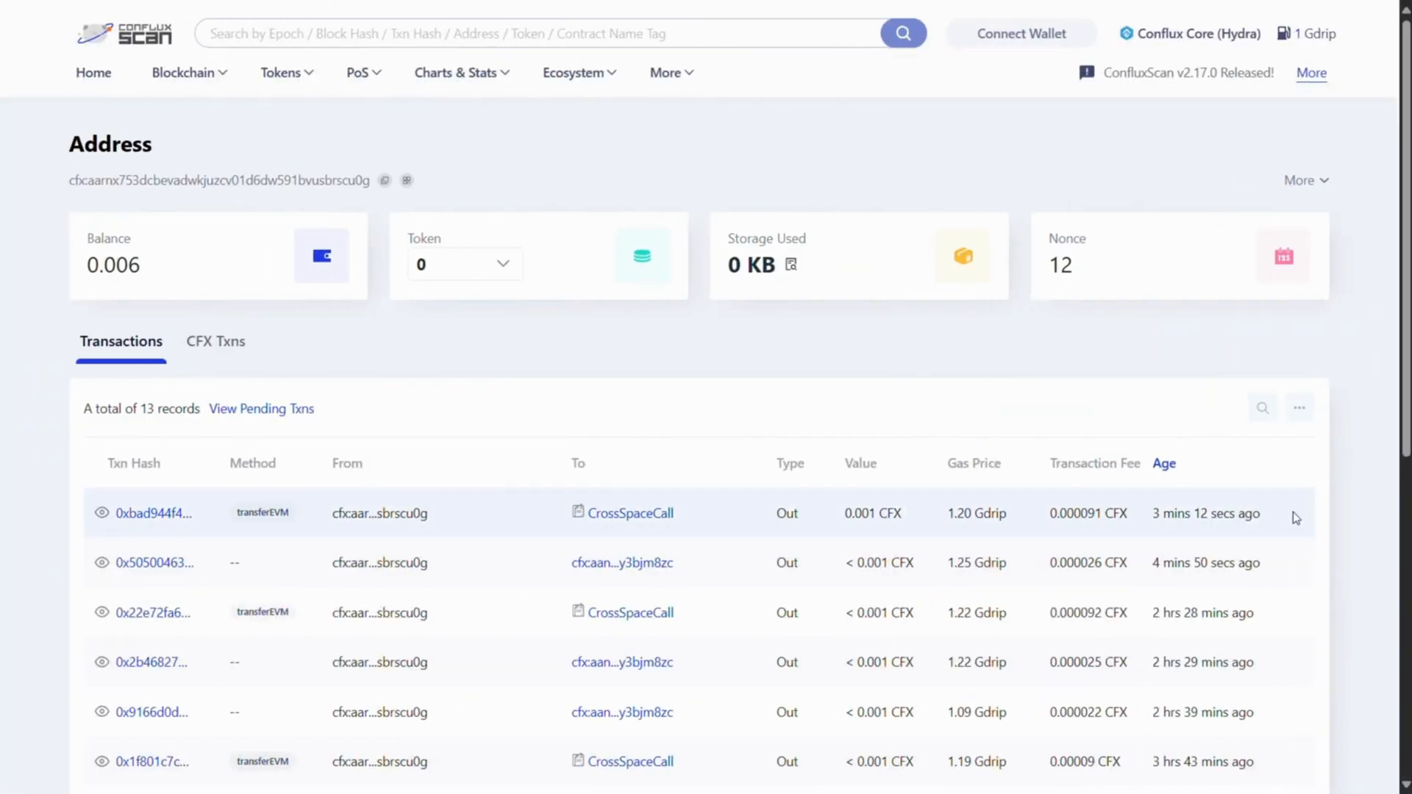
{"action": "mouse_move", "coordinate": [1284, 561]}
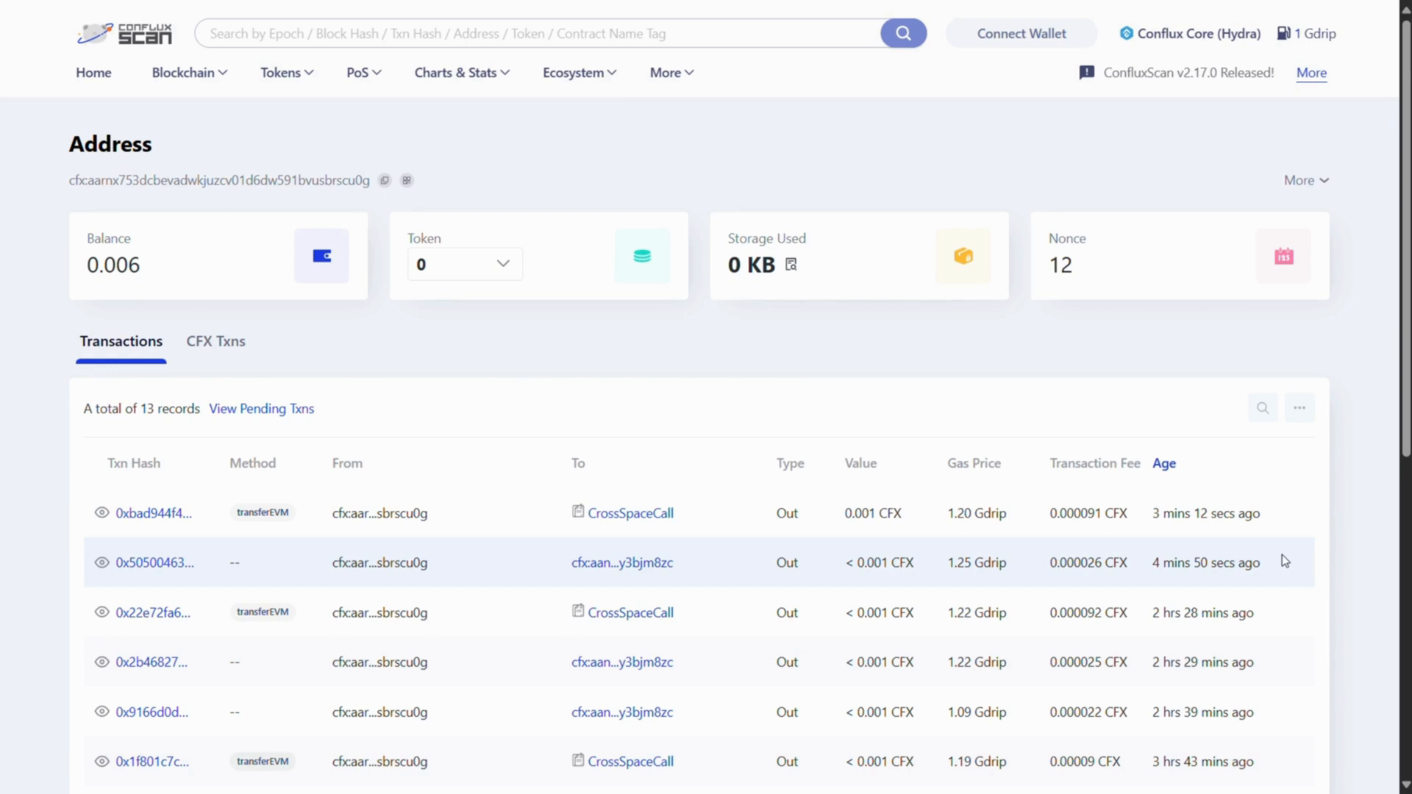
{"action": "mouse_move", "coordinate": [1342, 466]}
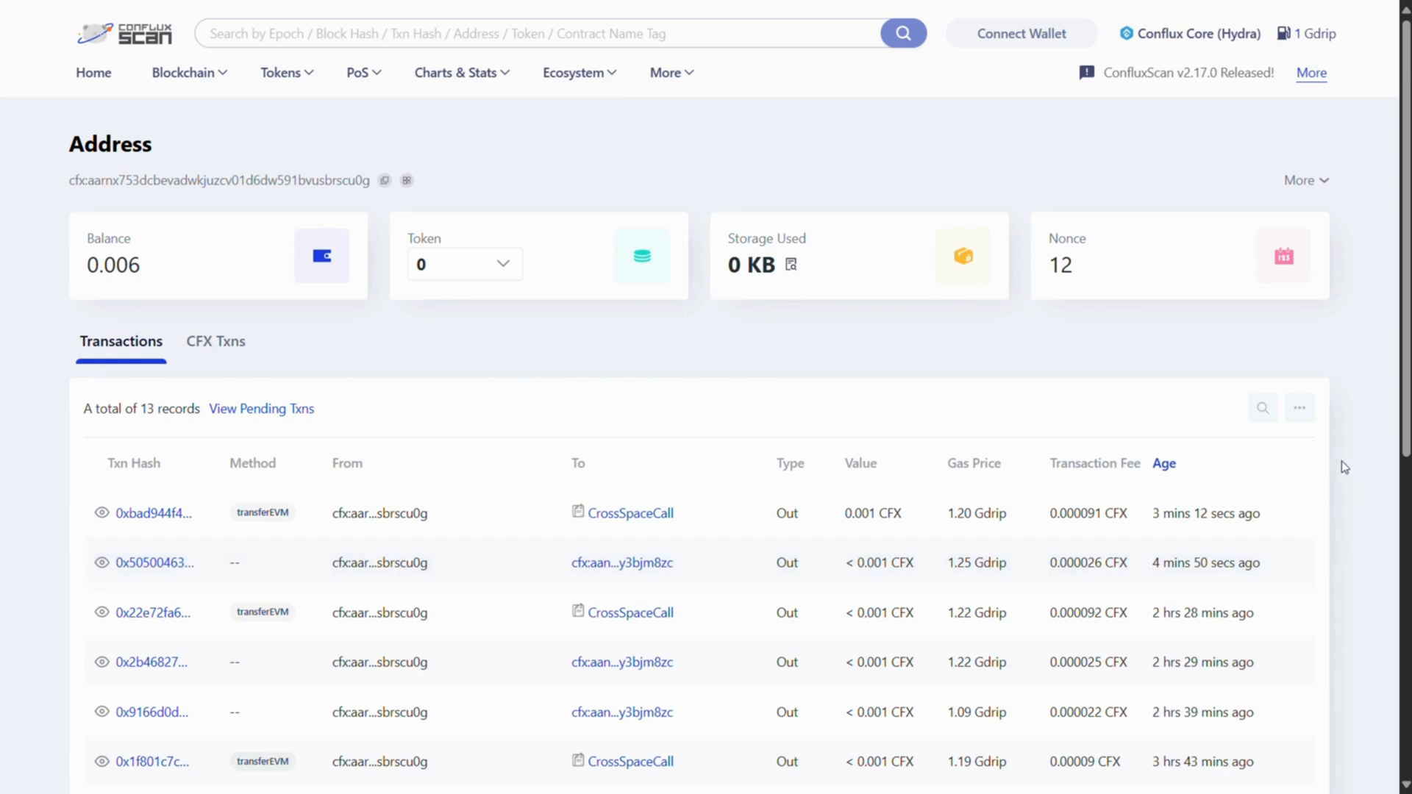
{"action": "mouse_move", "coordinate": [634, 68]}
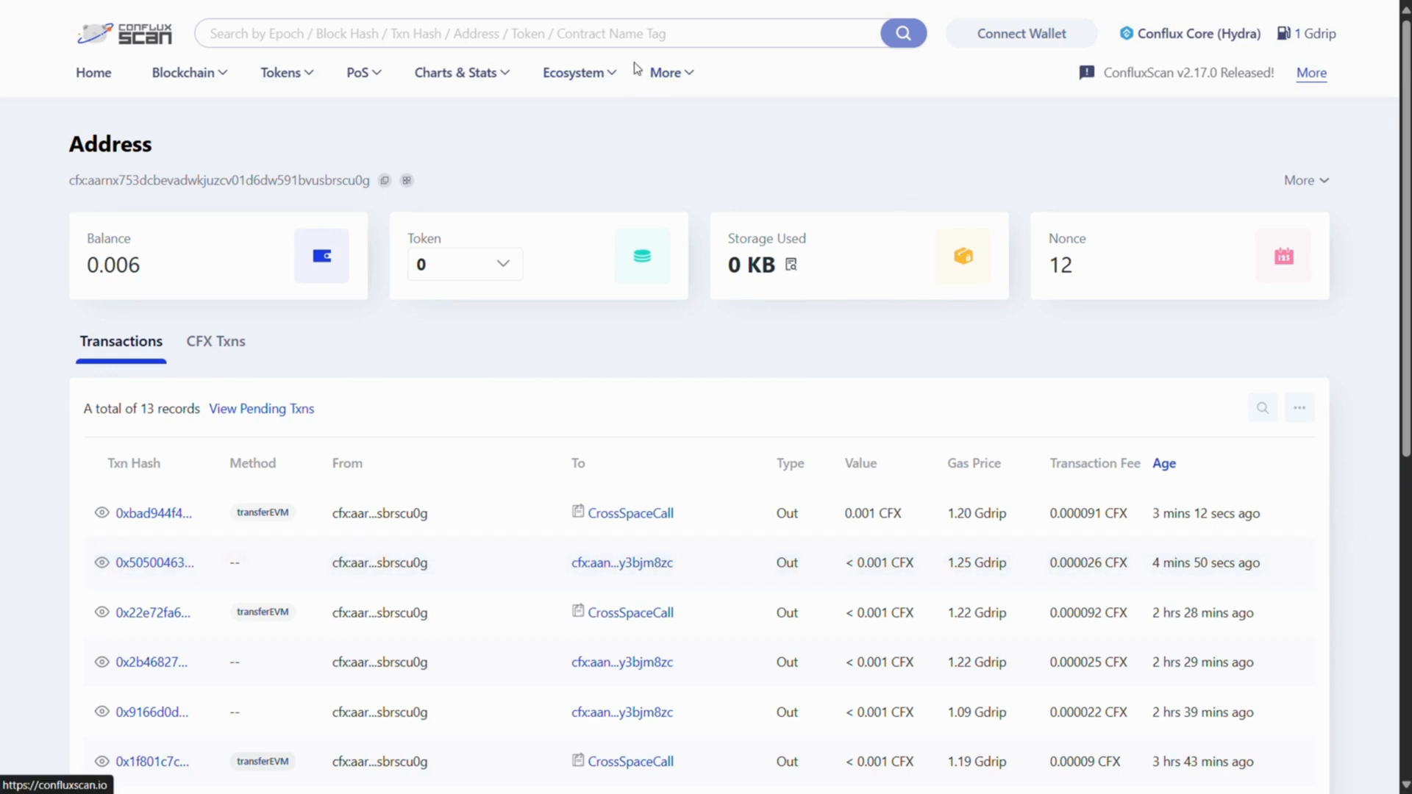